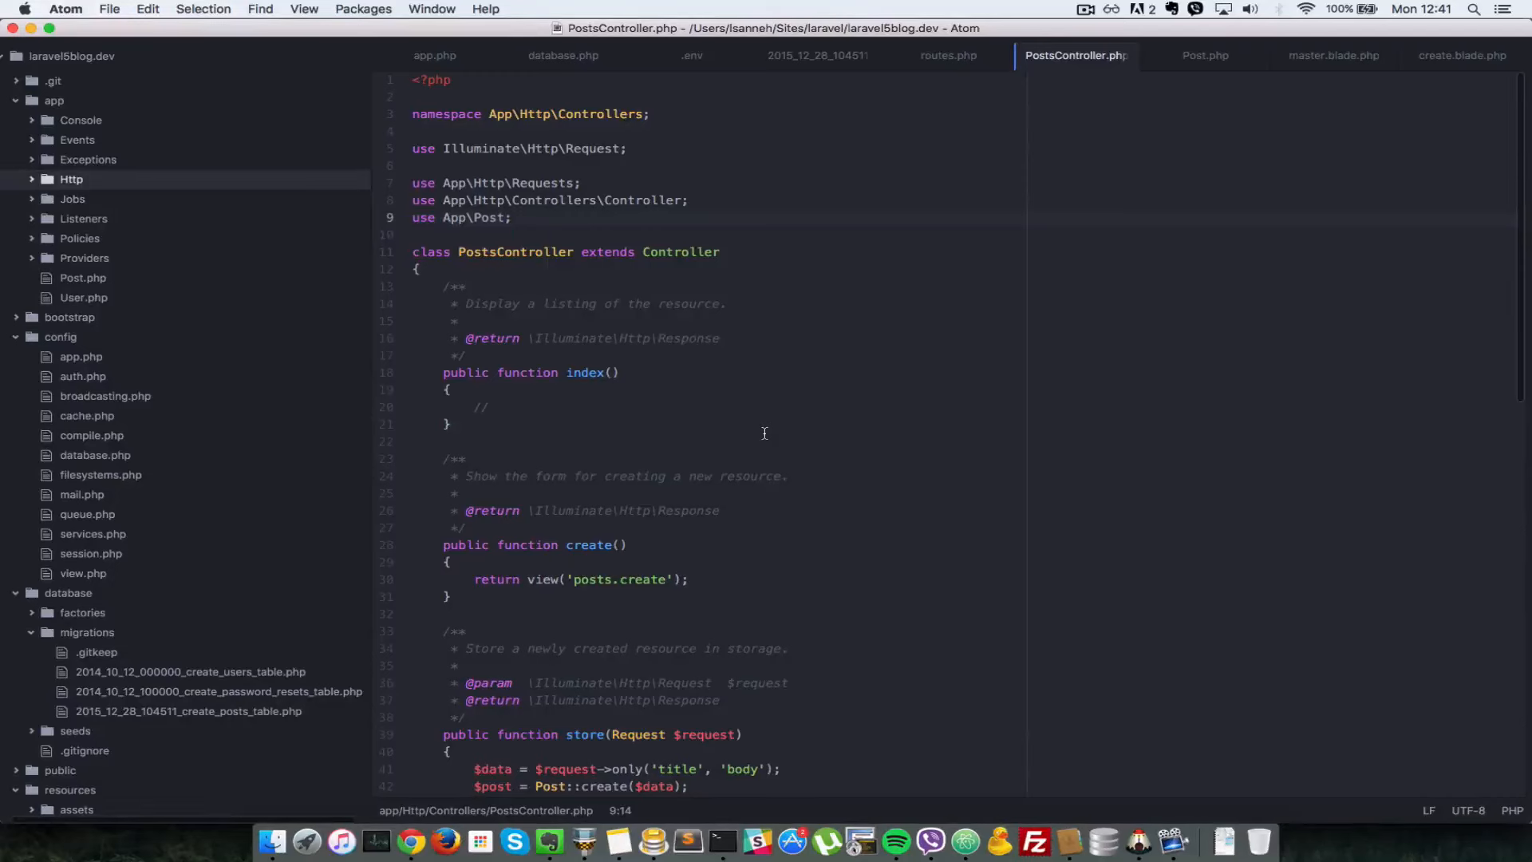
Begin a return \Redirect::route('p') line after Post::create in the store method
click(512, 217)
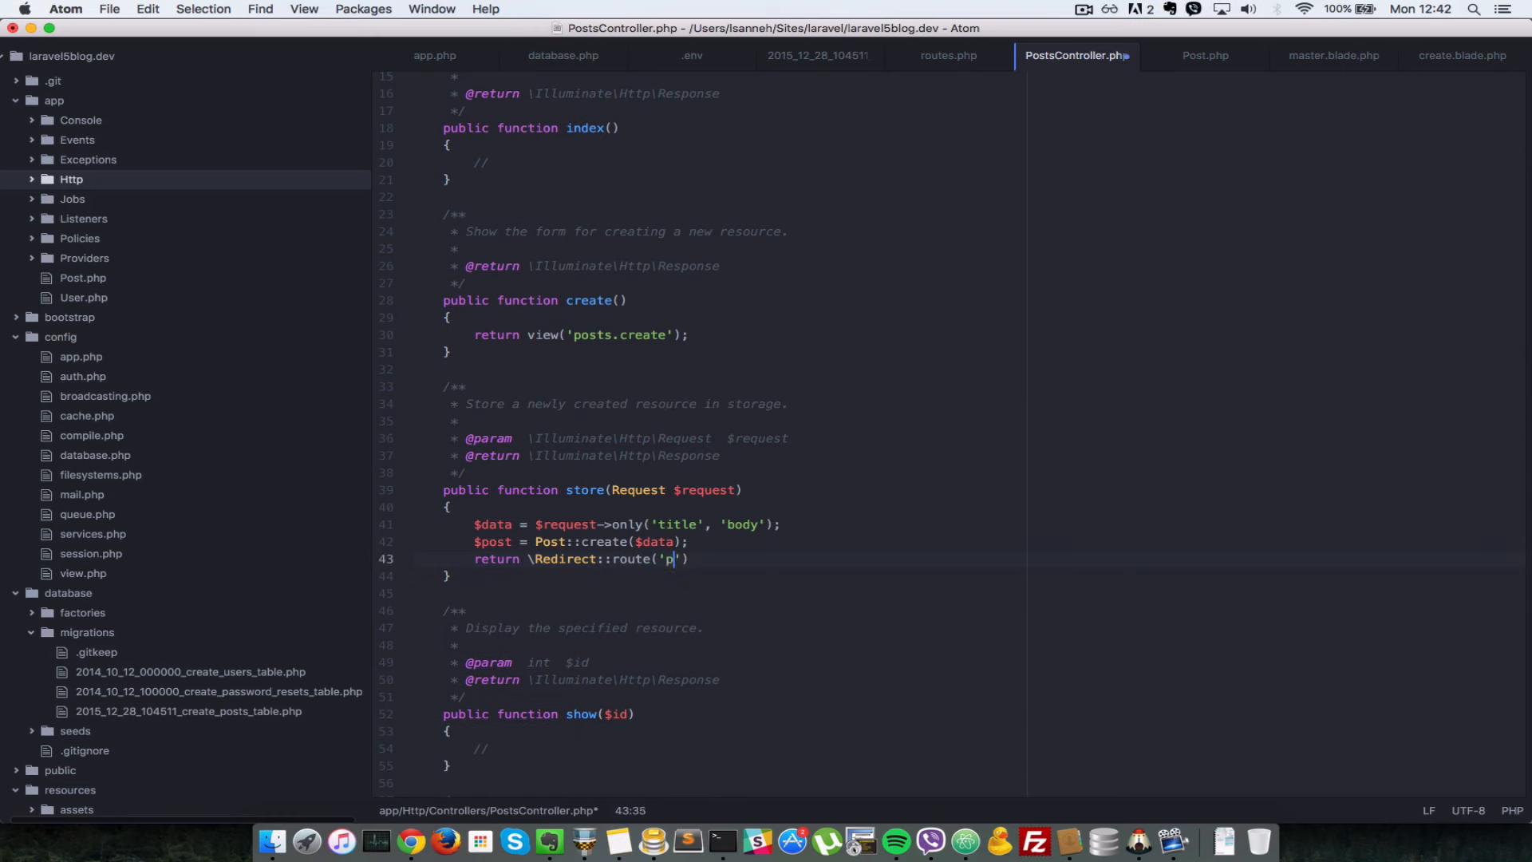
Complete the redirect so store returns \Redirect::route('posts.index');
text(osts.index)
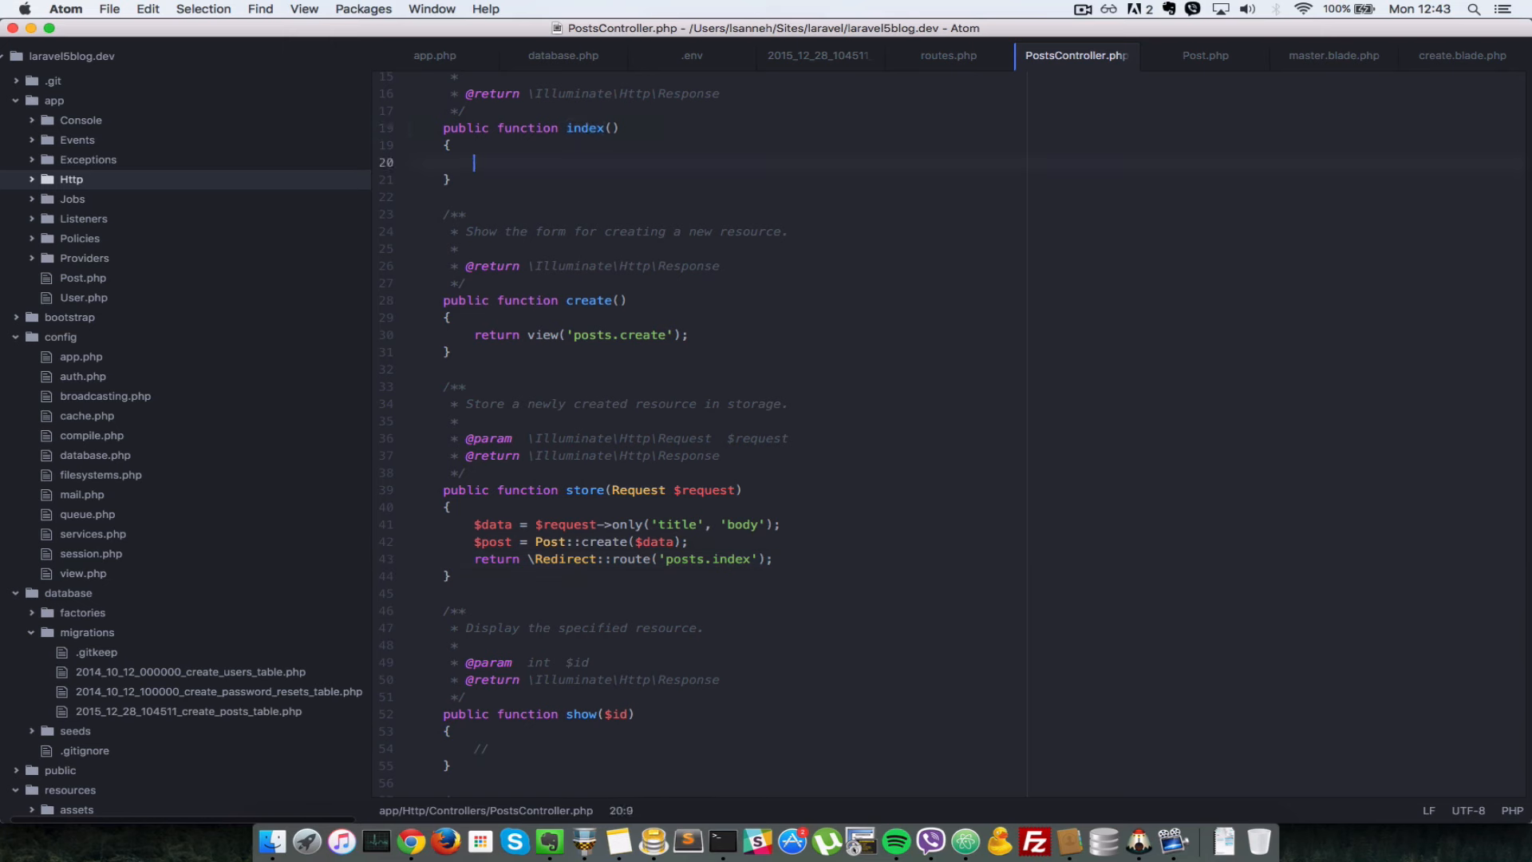
Make index() load $posts = Post::all() and return view('posts.index', compact('posts'))
text($posts)
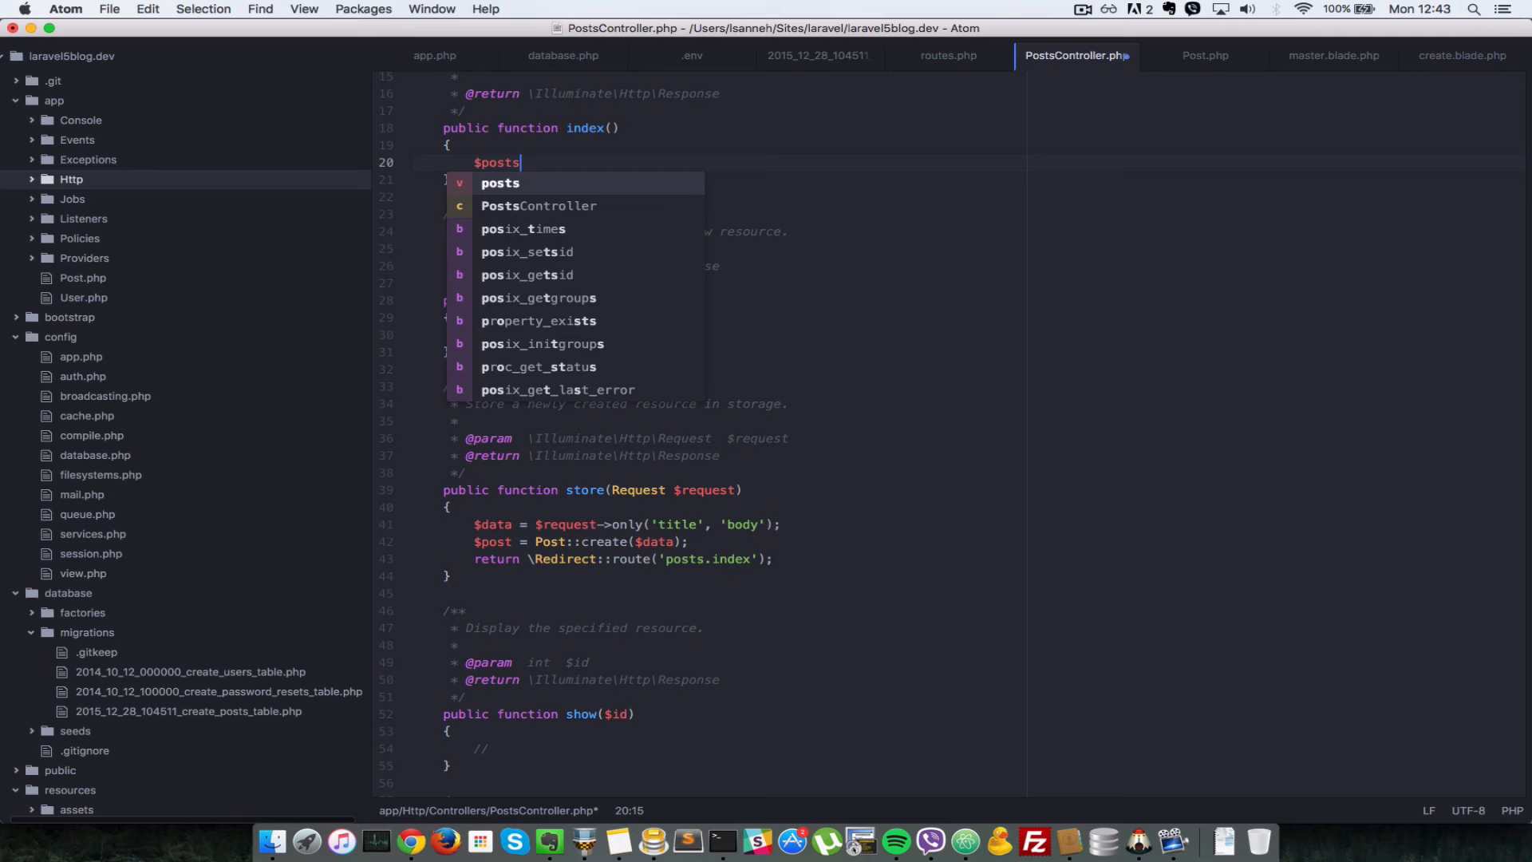
text(= Post)
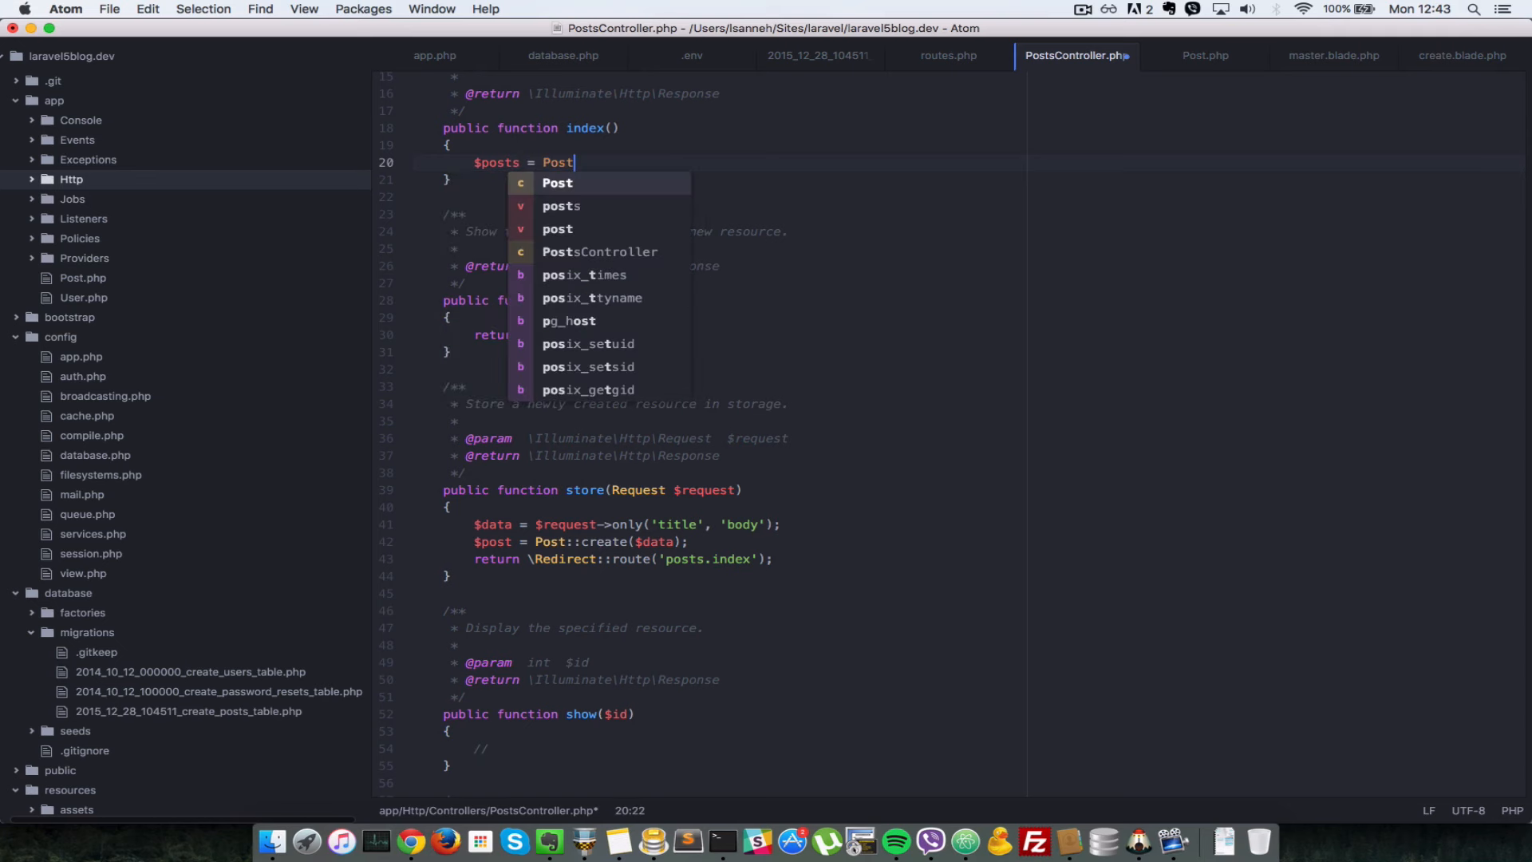
text(::all();)
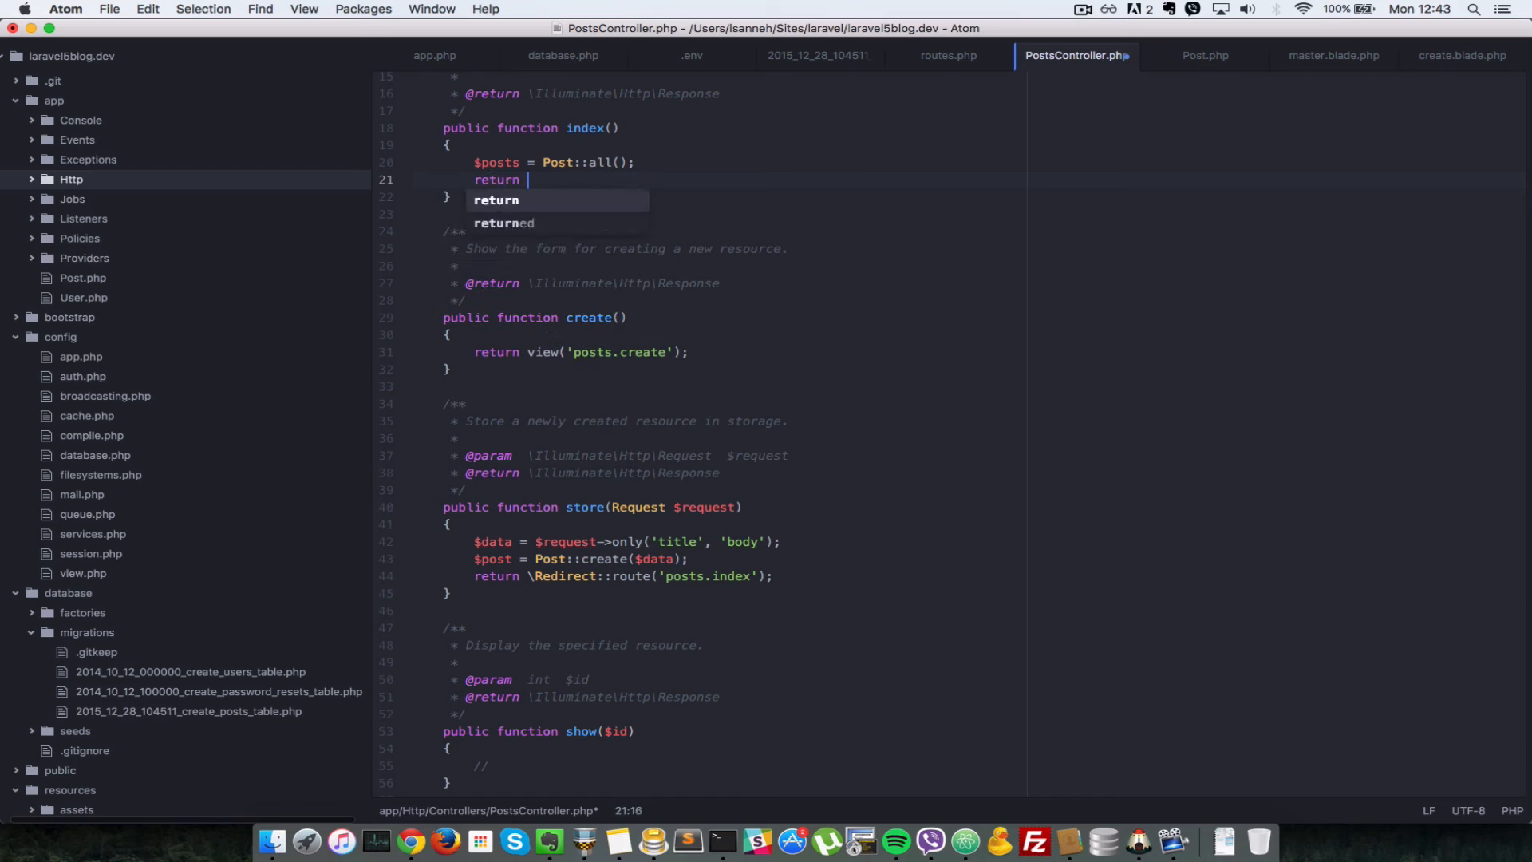
text(view())
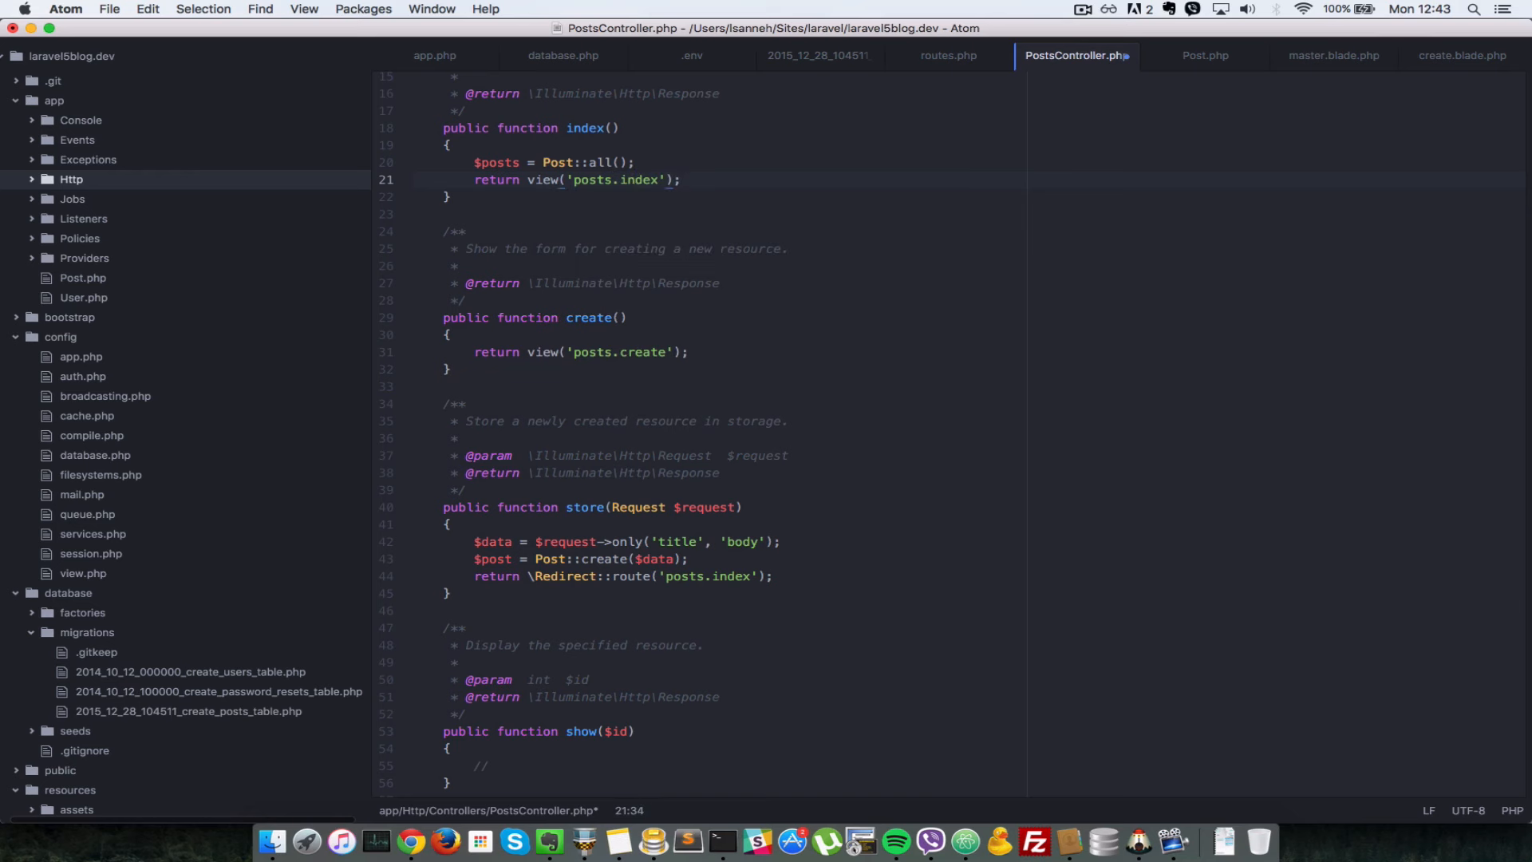
text(,)
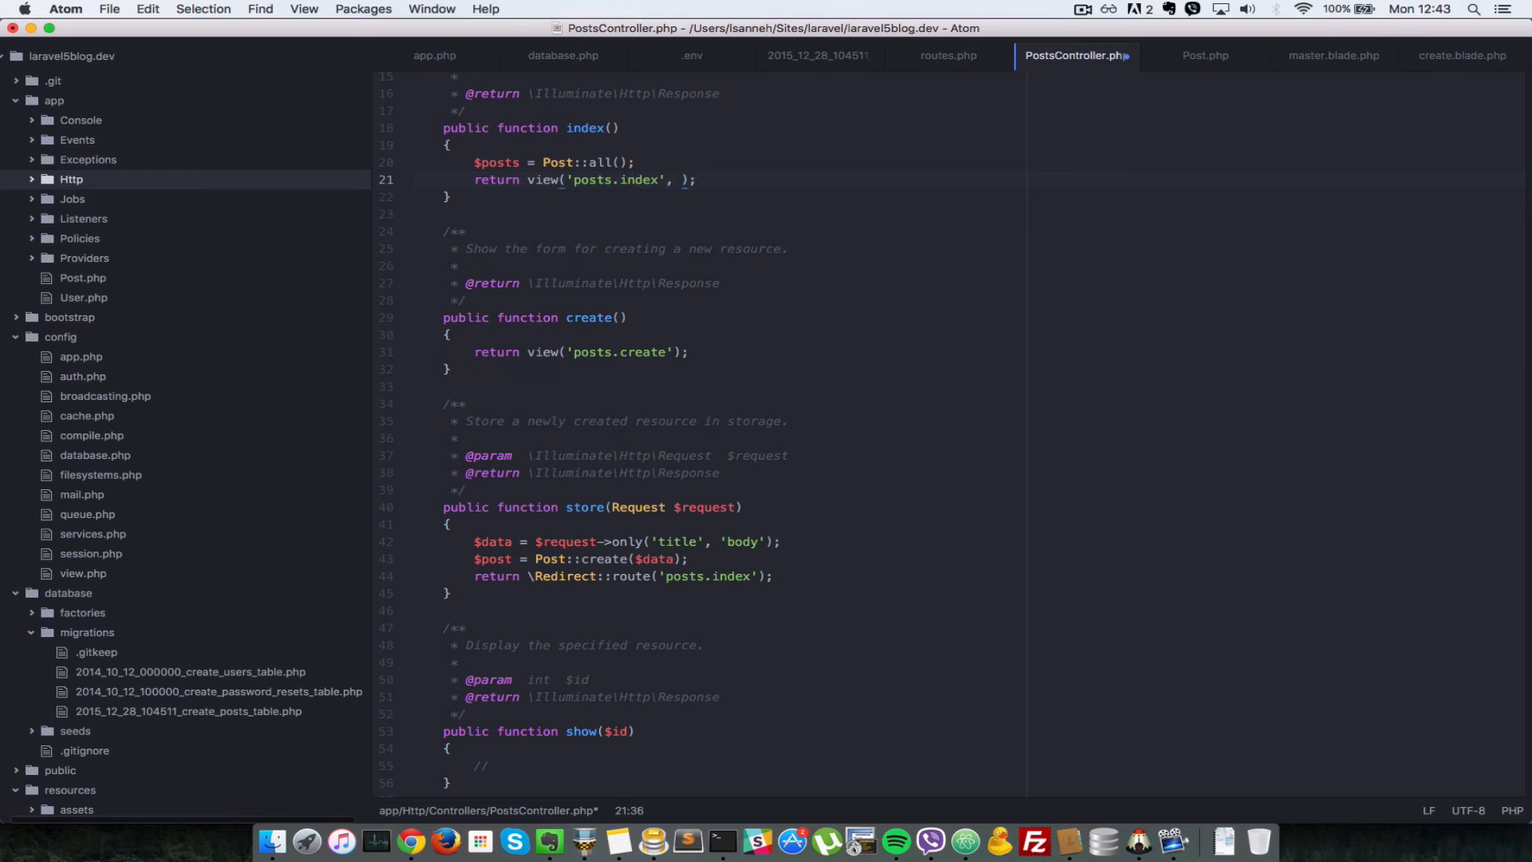
text(compact())
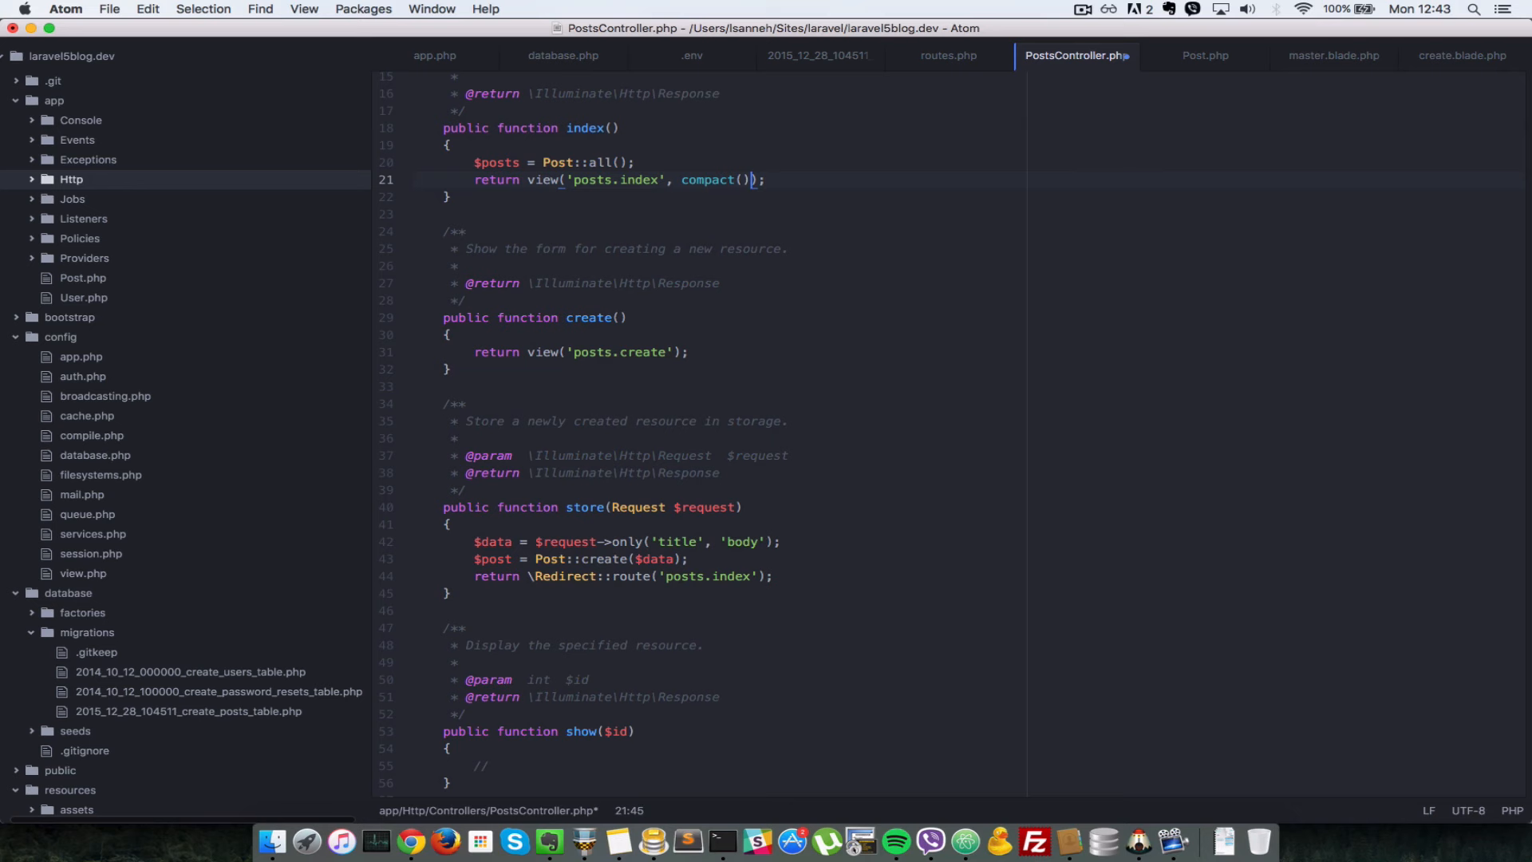
text('posts)
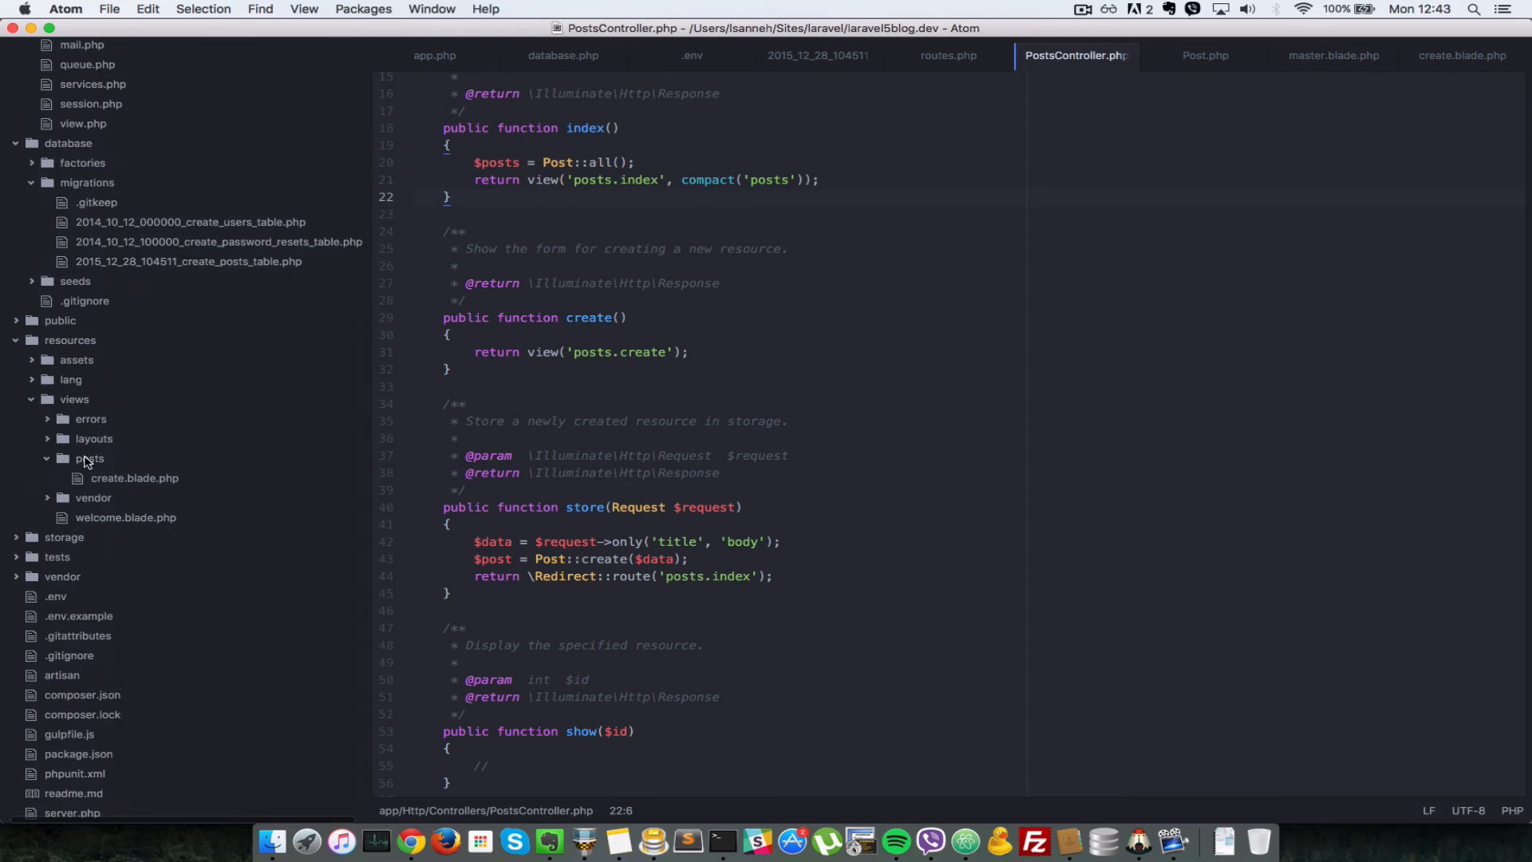
Create a new empty resources/views/posts/index.blade.php file
text(resources/views/posts/in)
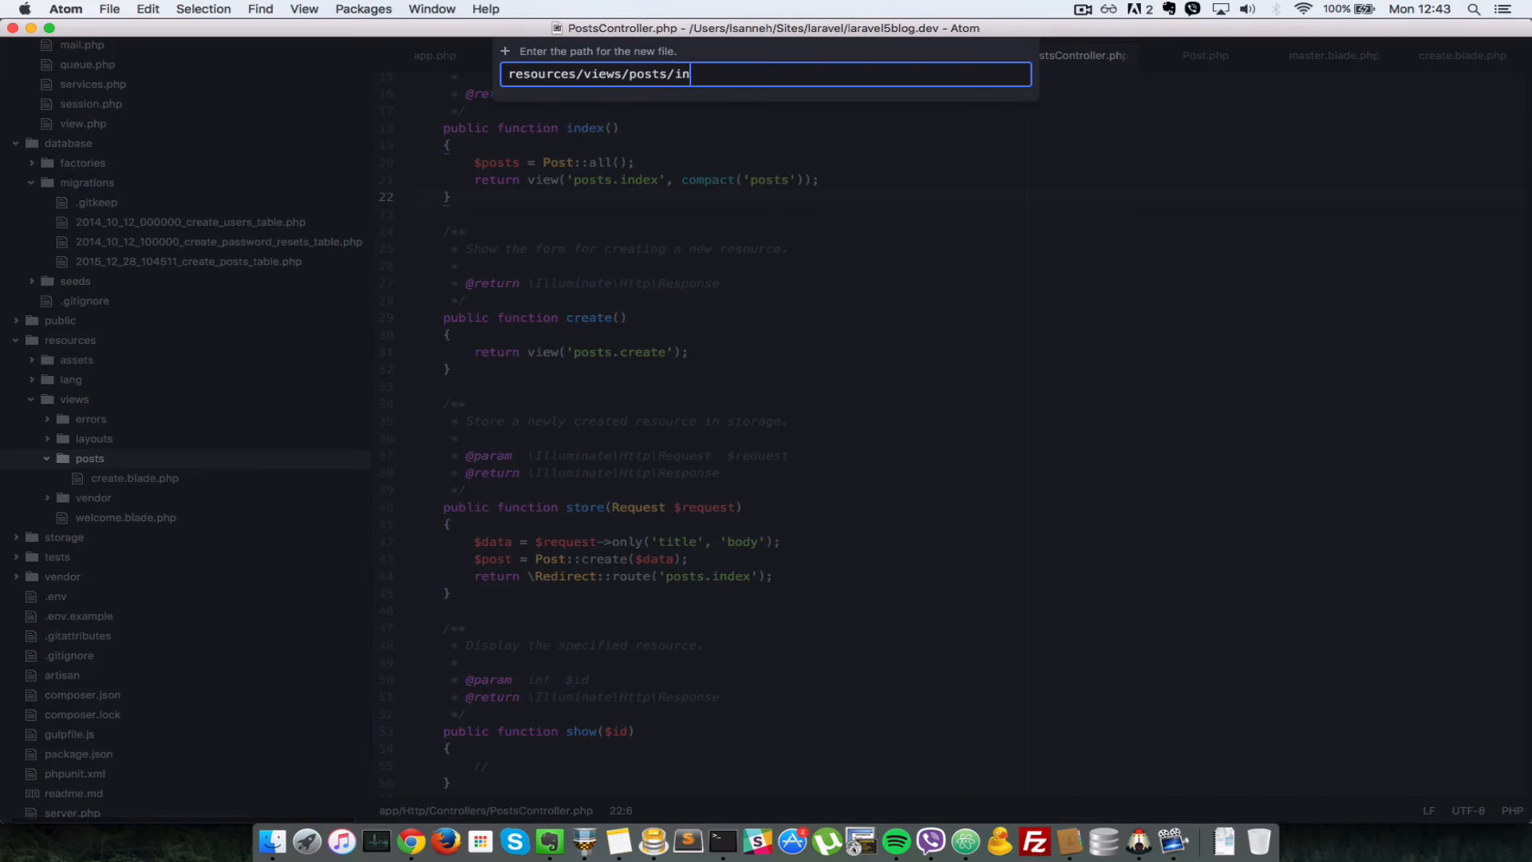
text(dex.blade.)
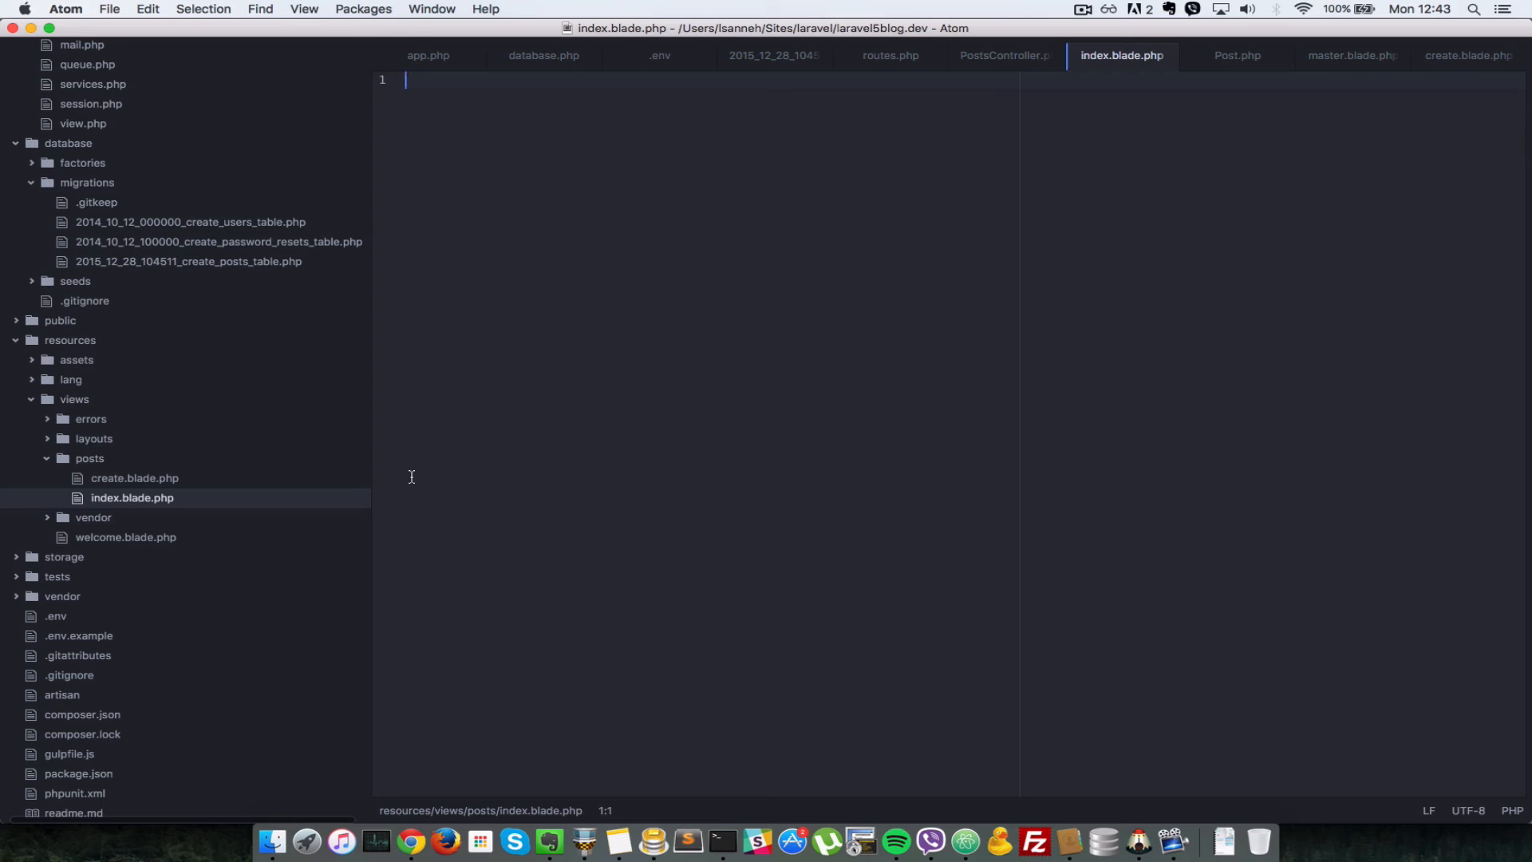
text(@extend)
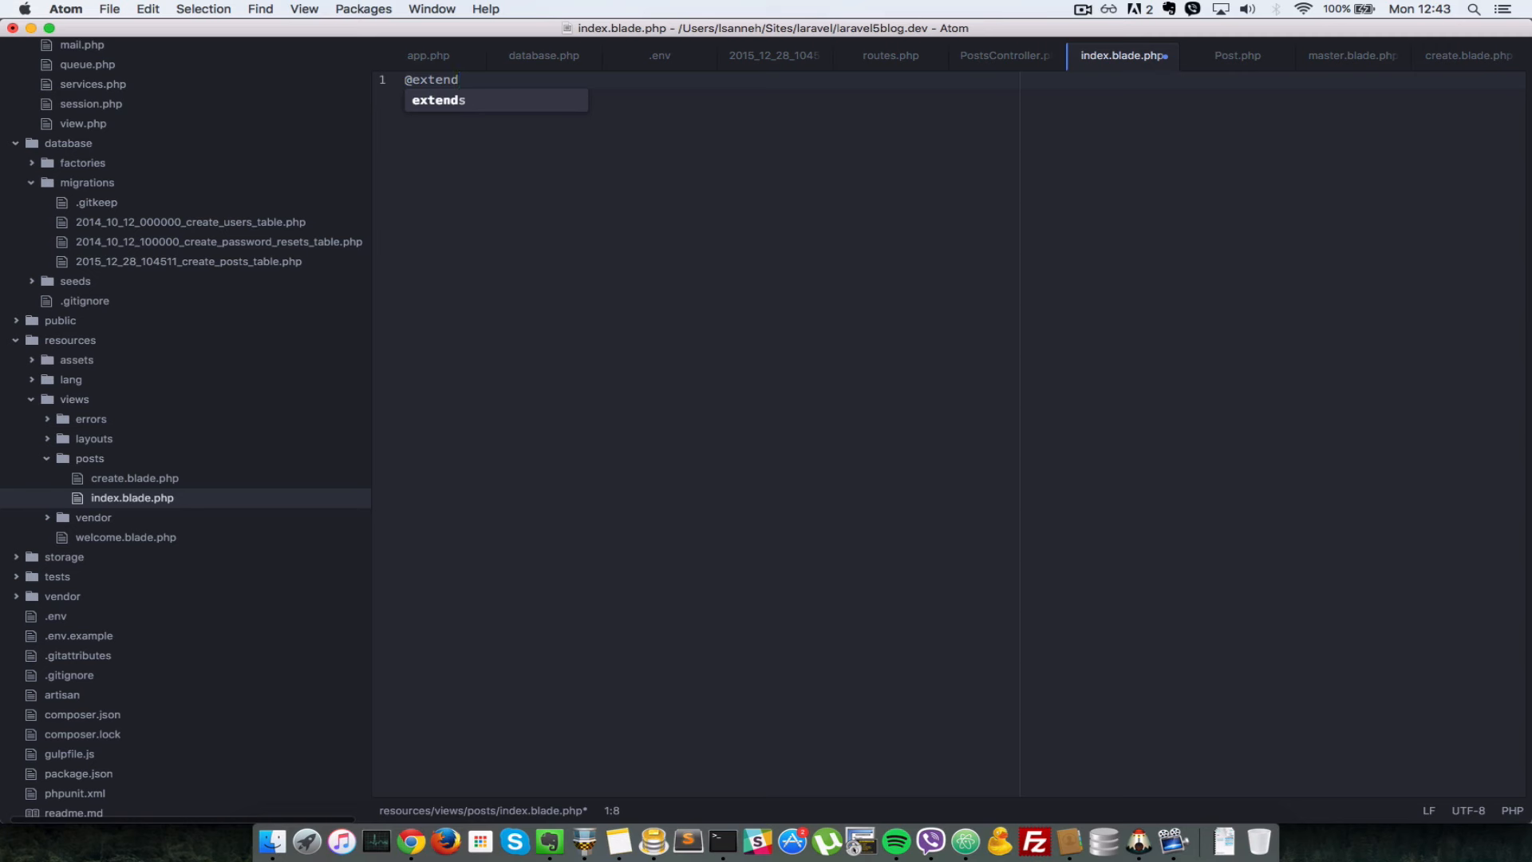
text((''))
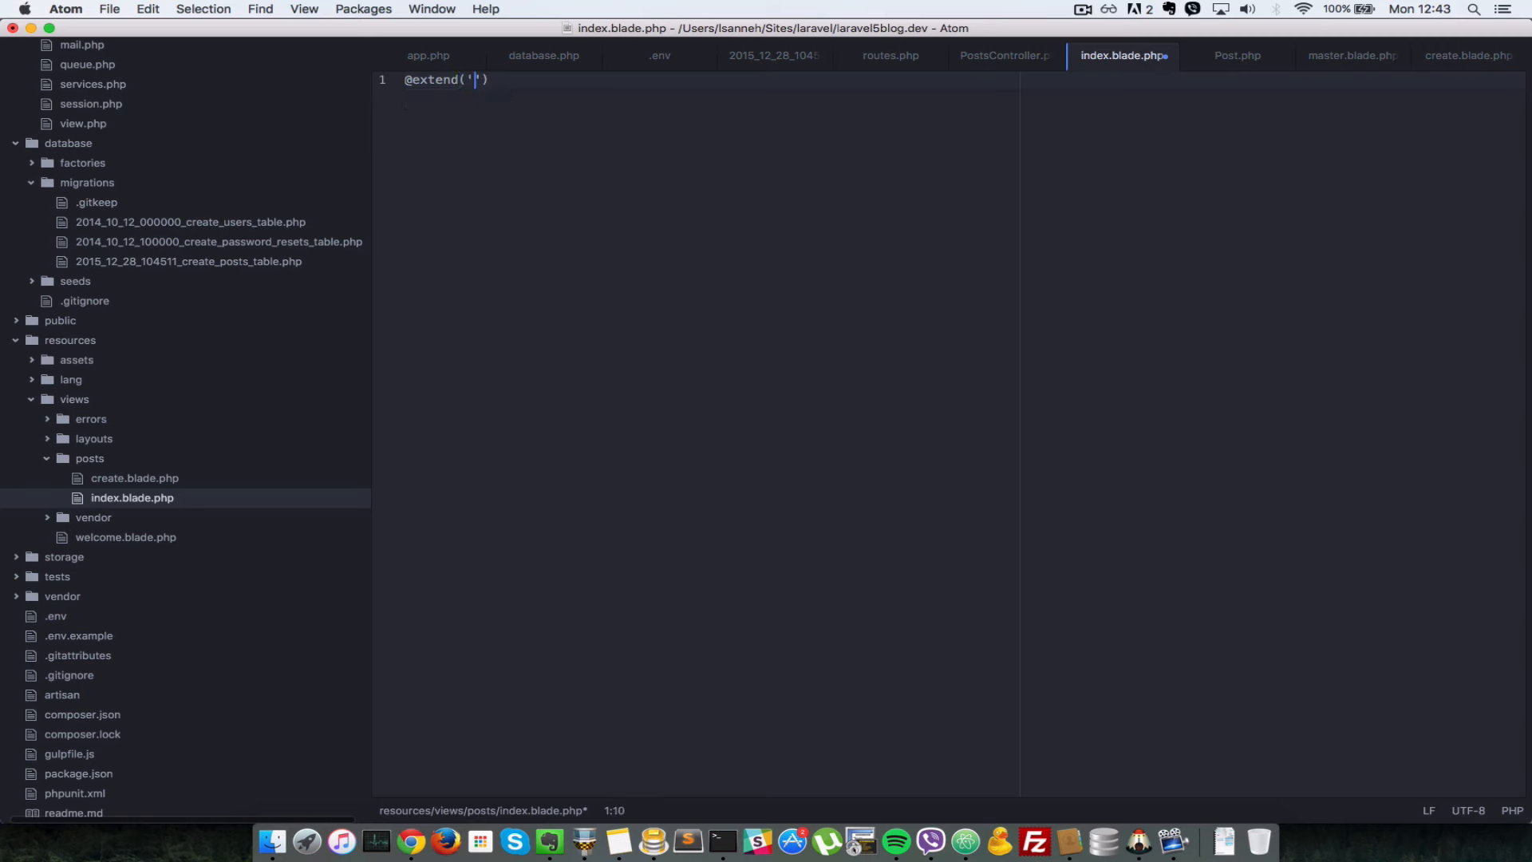
text(layouts)
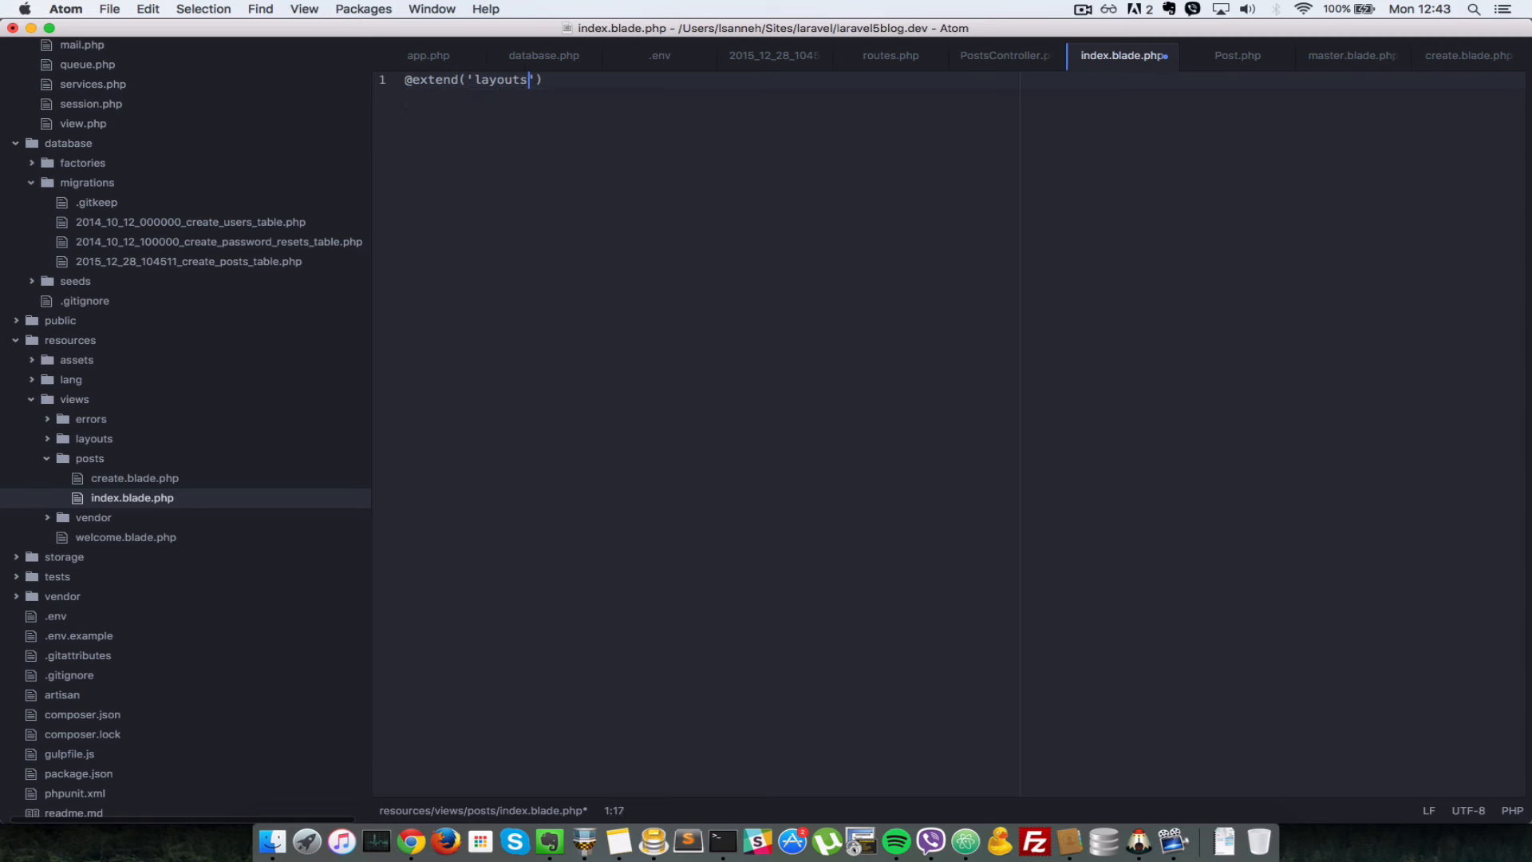
text(.master)
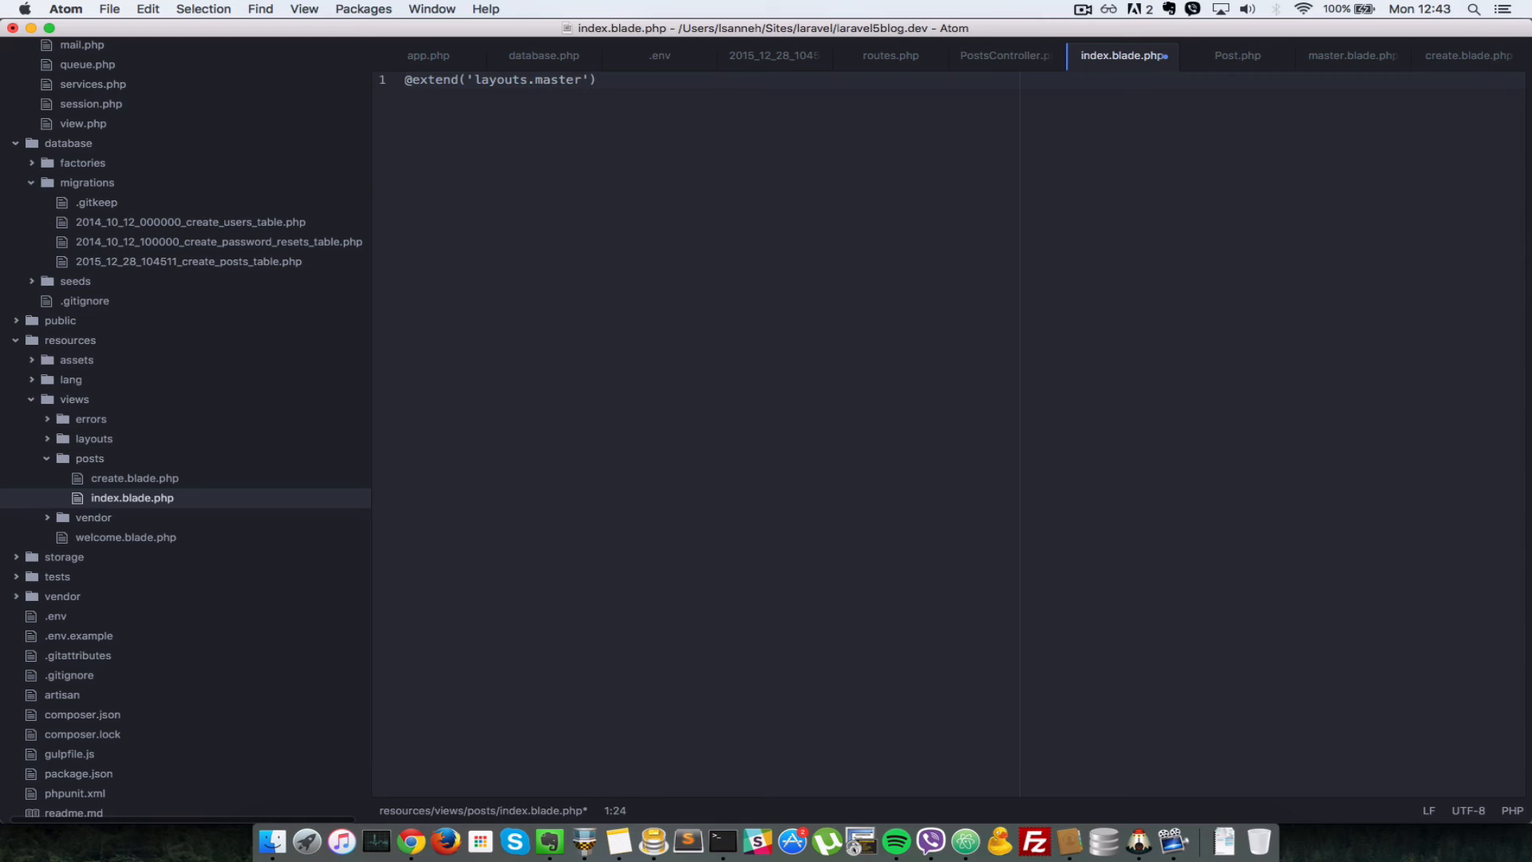
key(Enter)
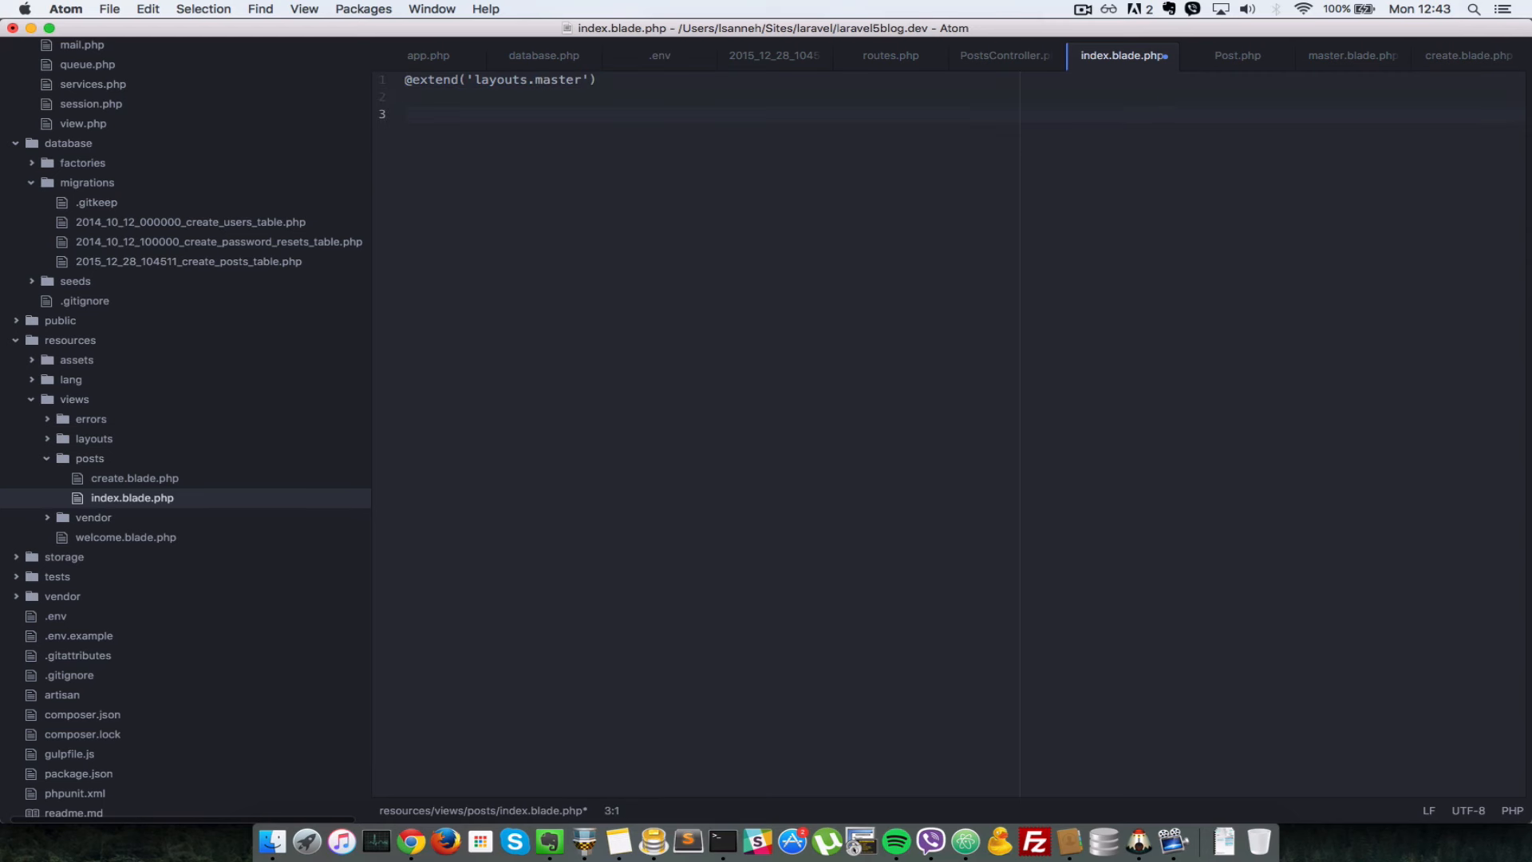
text(@)
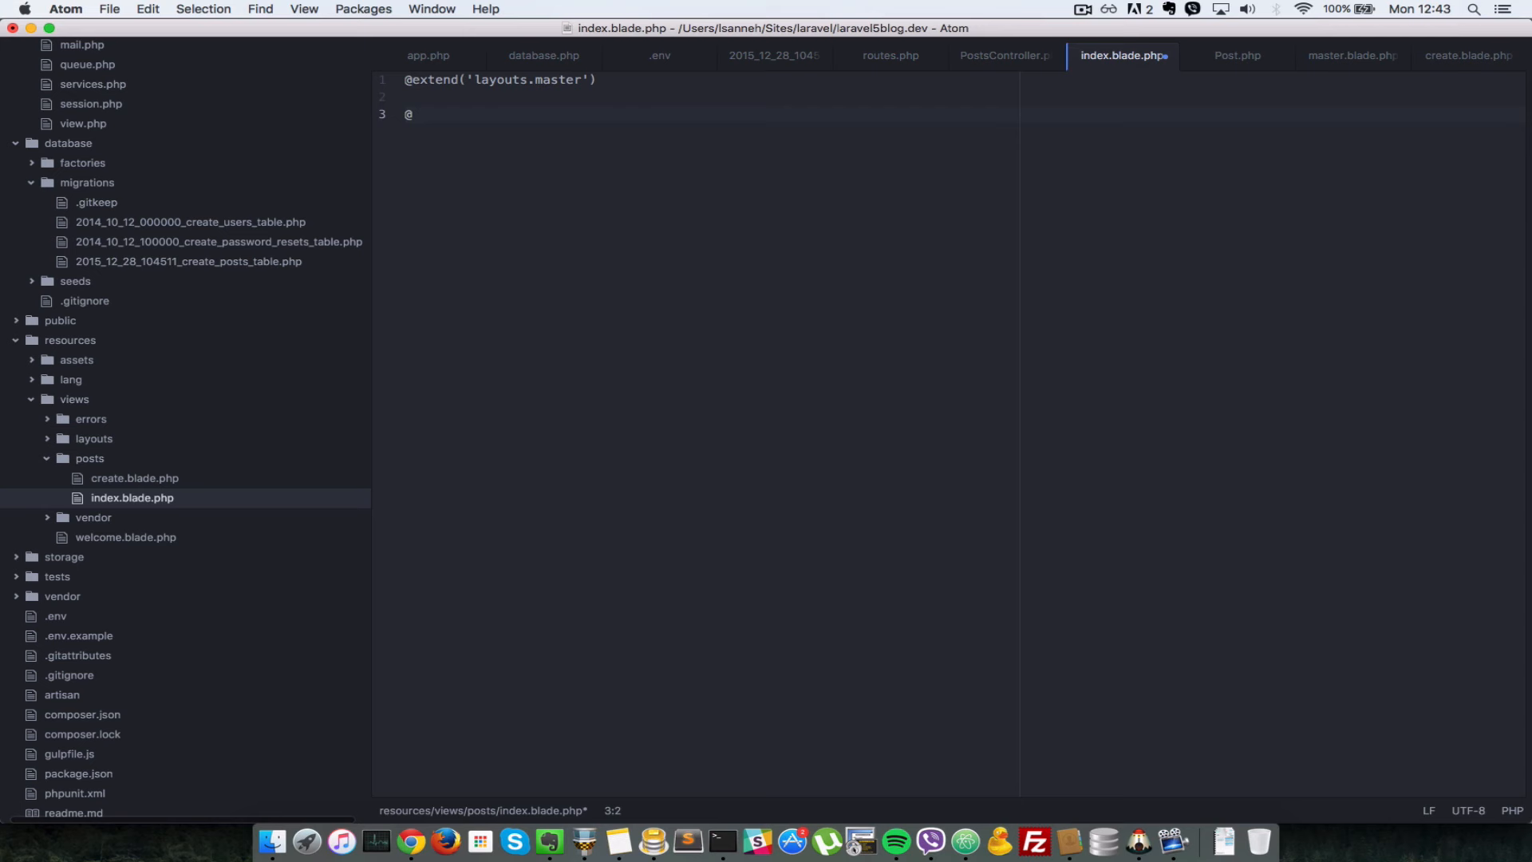
text(section)
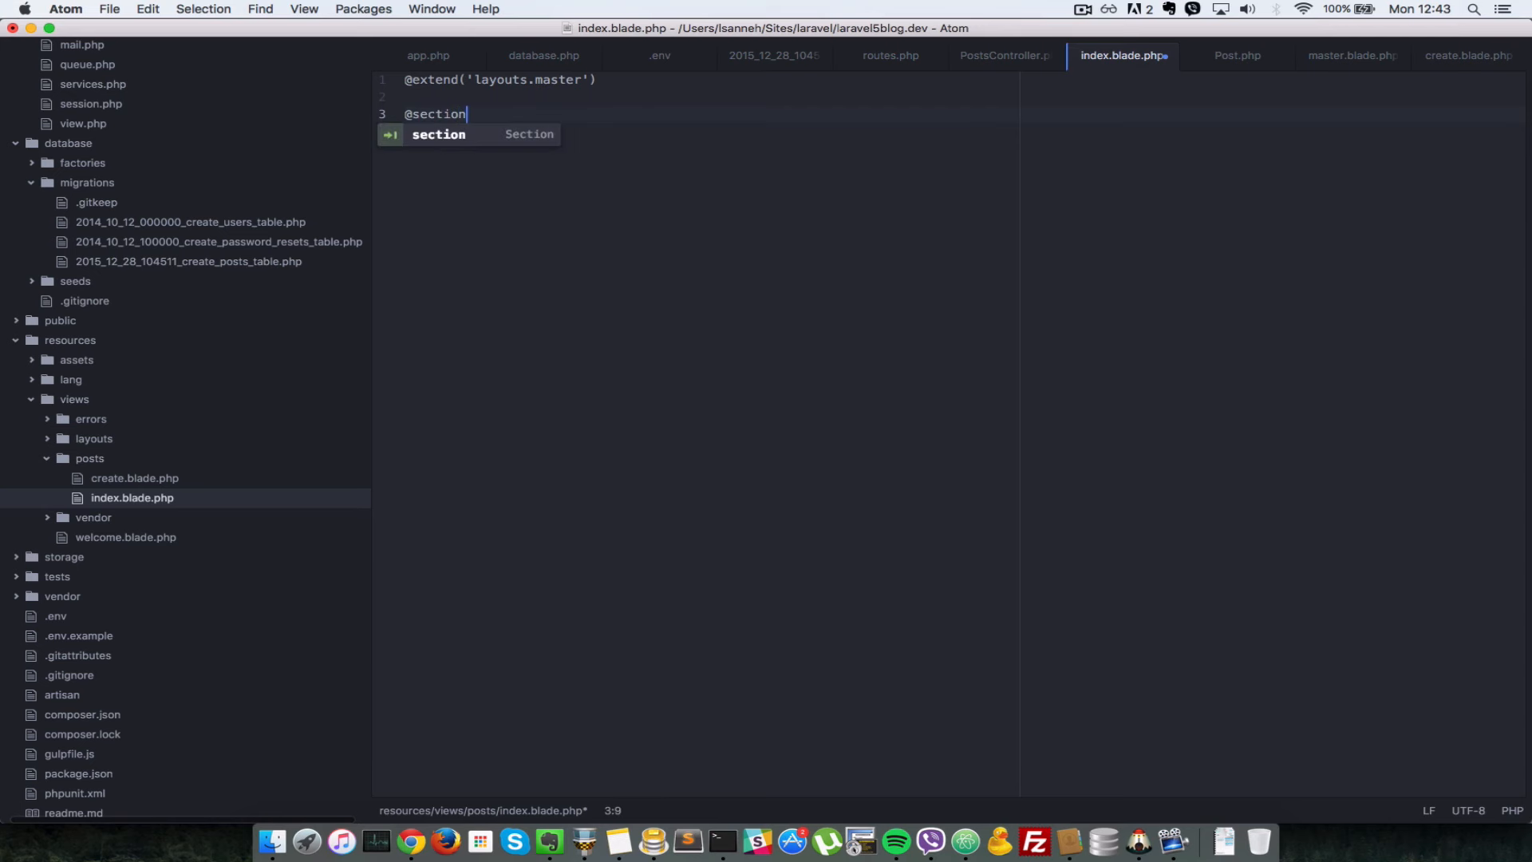
text(('content)
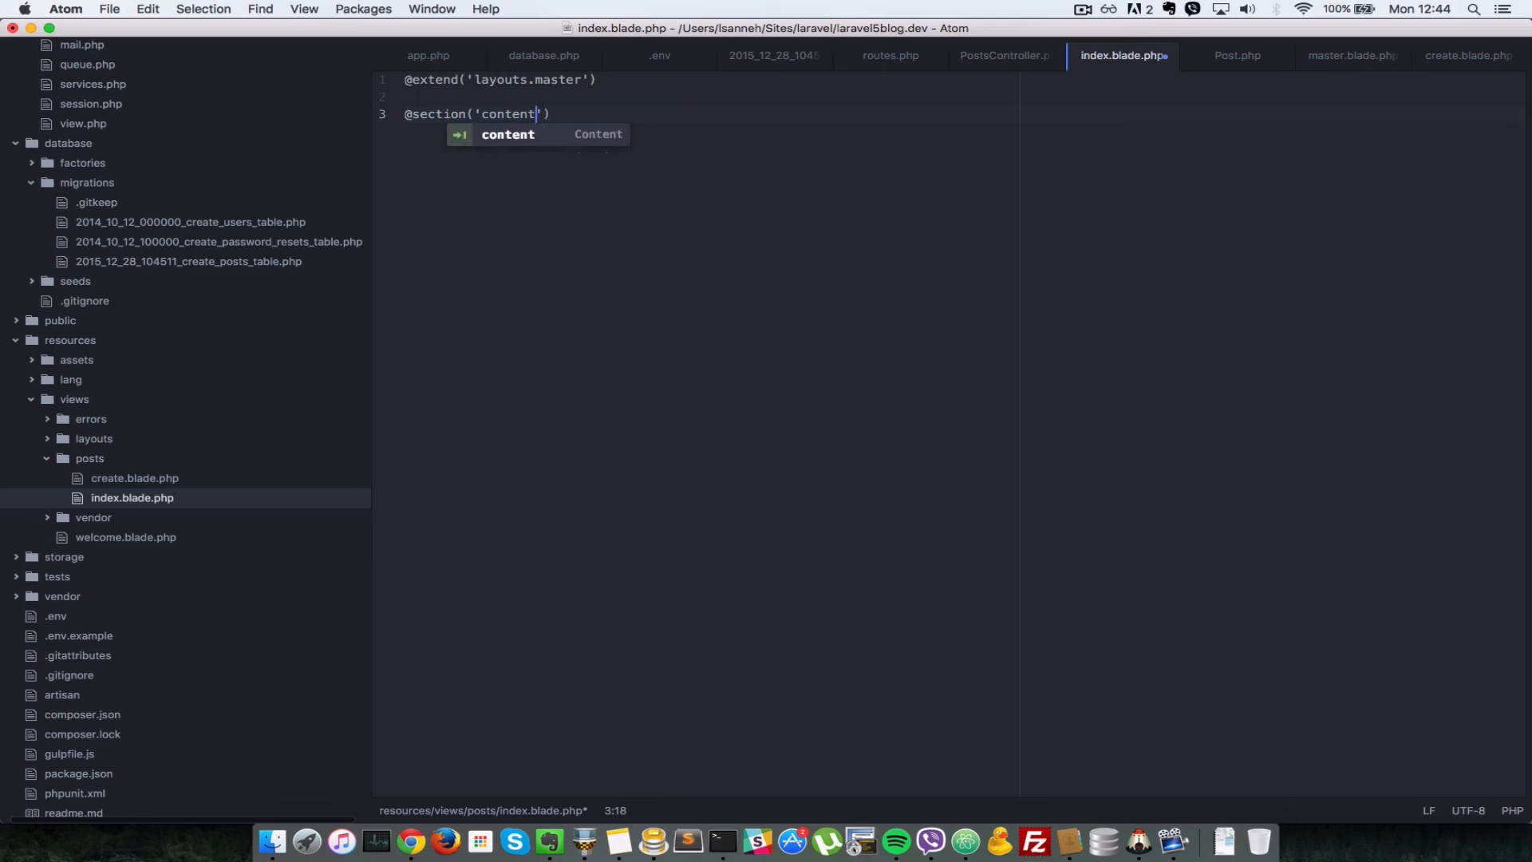
text(@endsection)
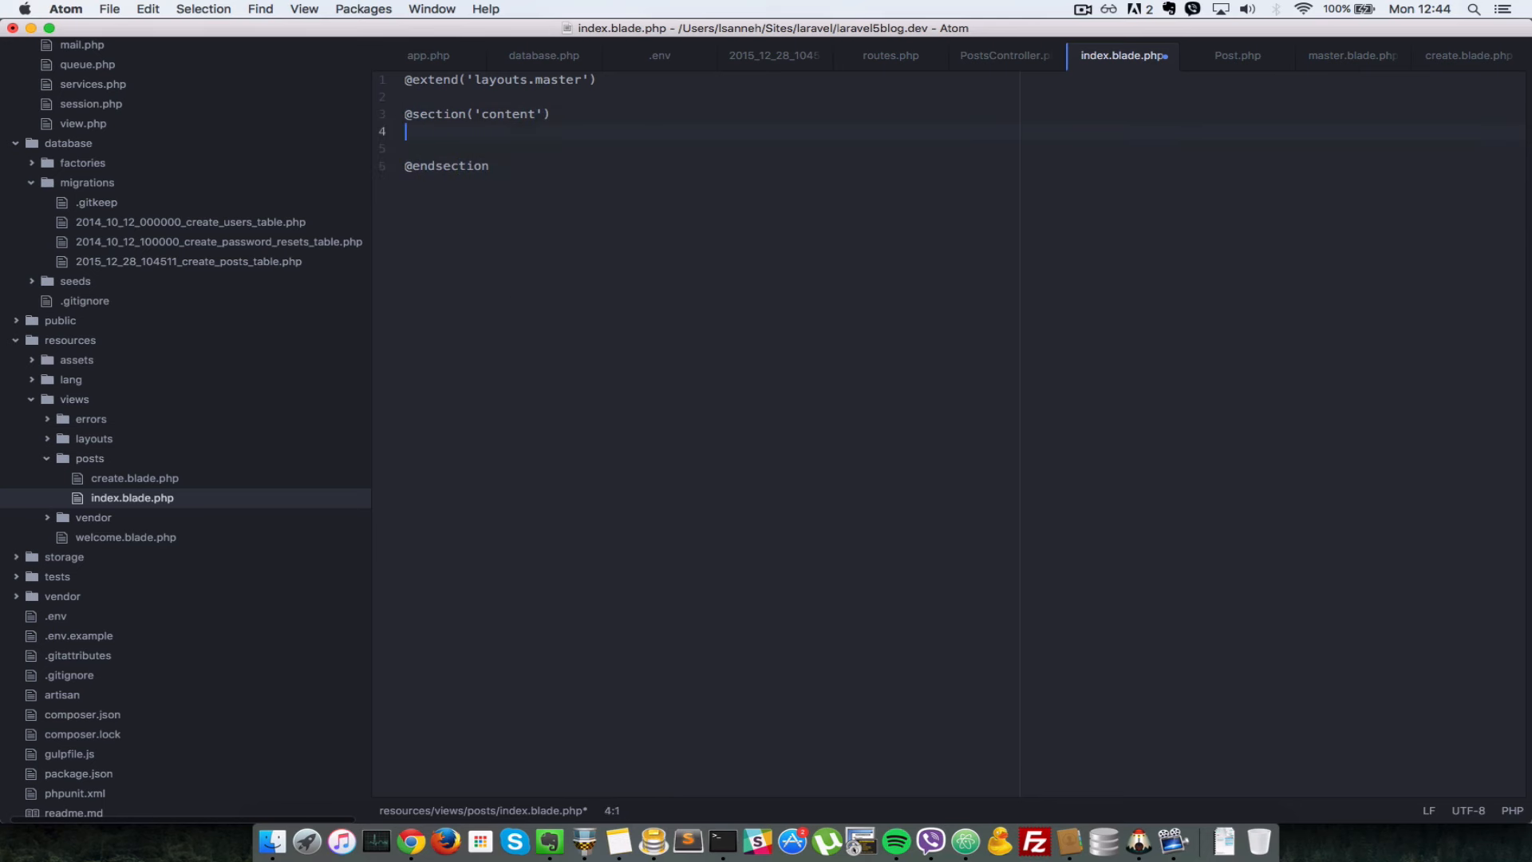
Add a Post heading and a table class="table table-striped" with a Title header cell
text(h2></h2>)
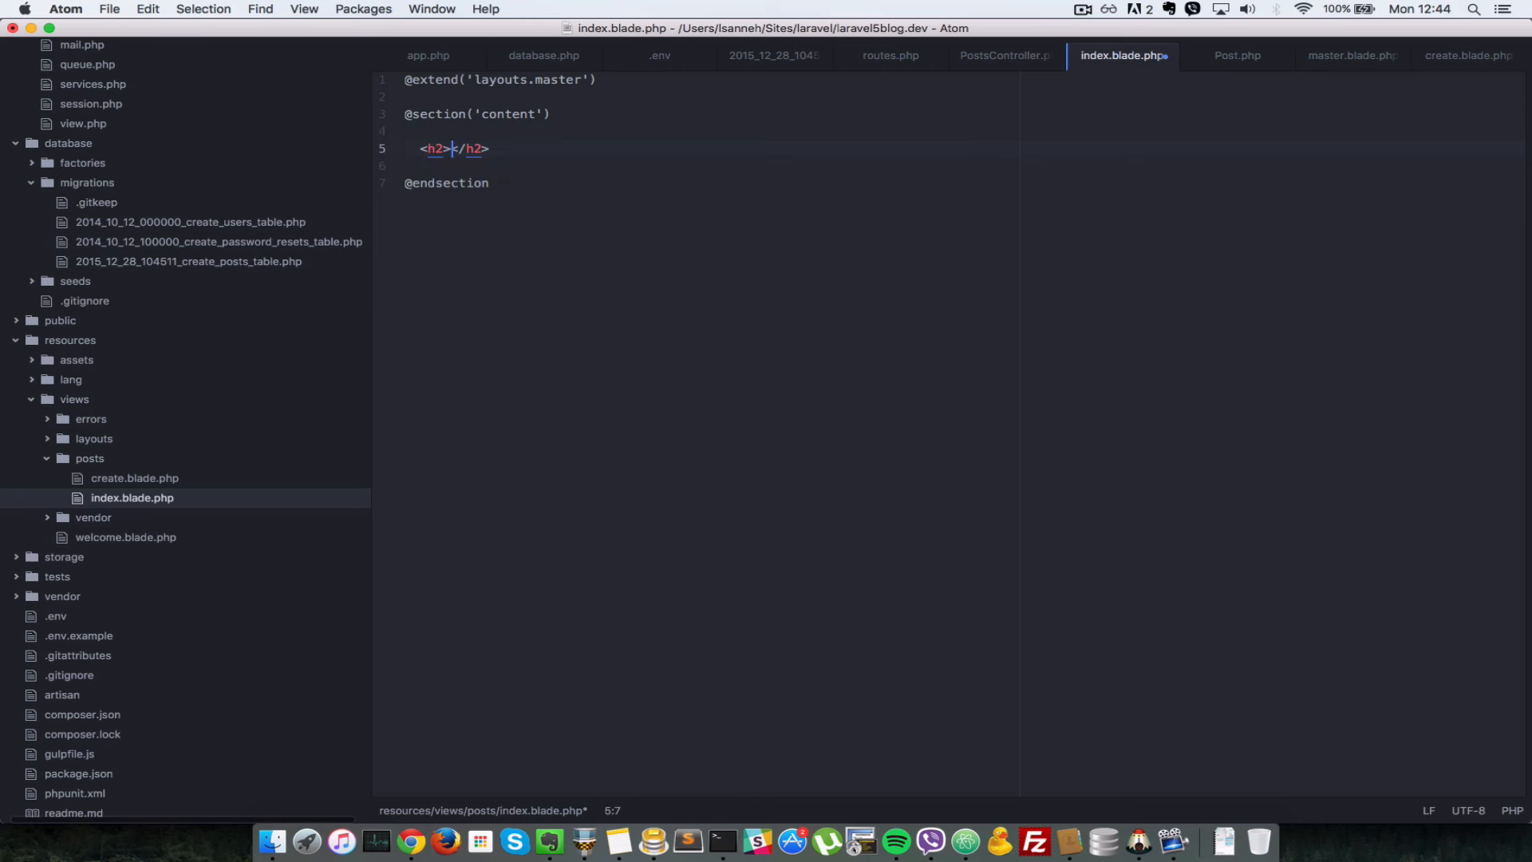
text(Post)
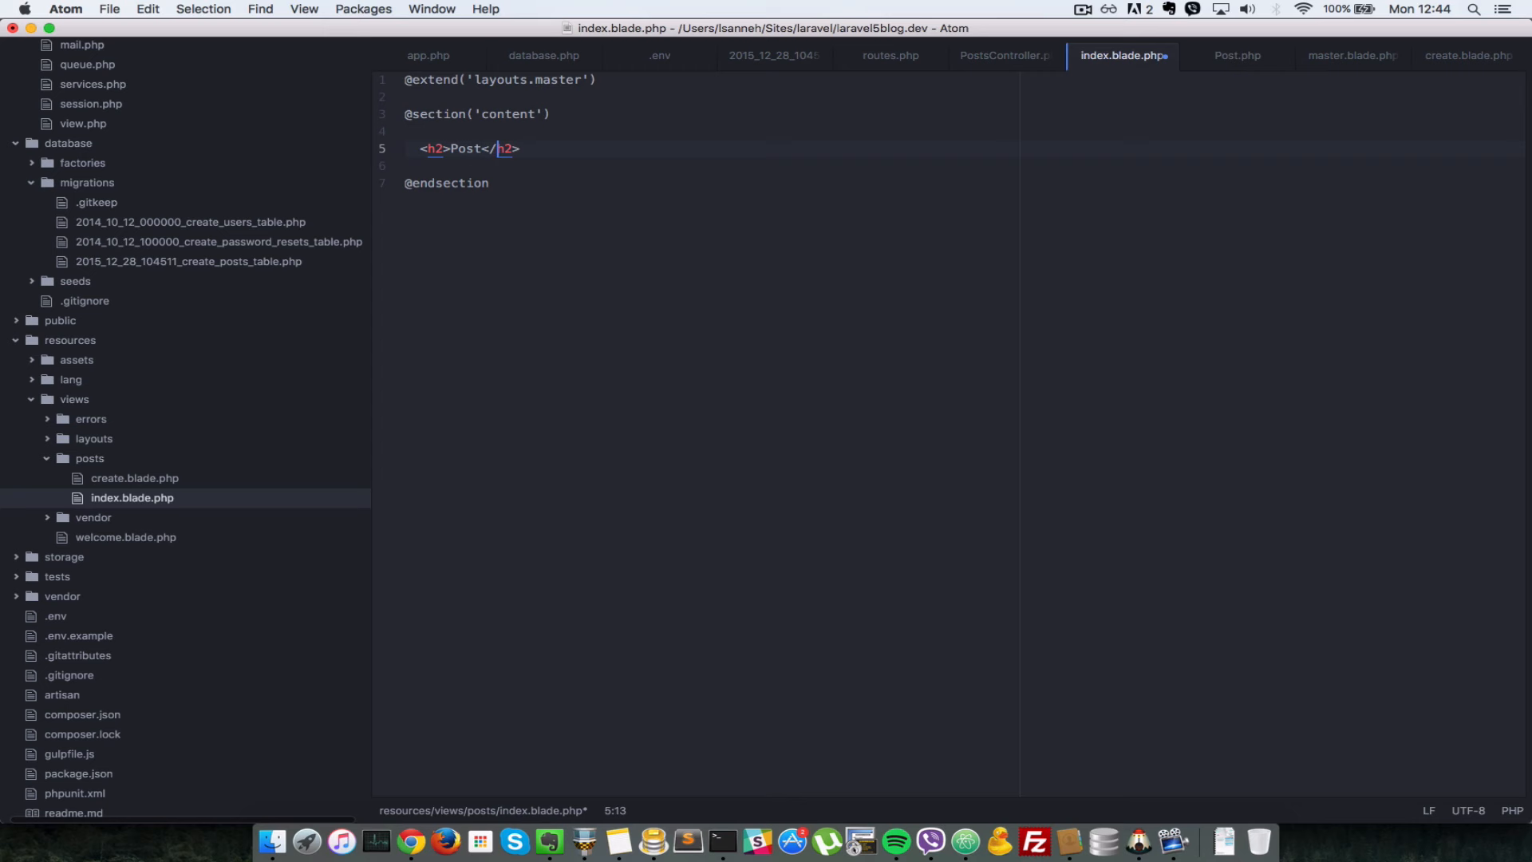
text(tabel)
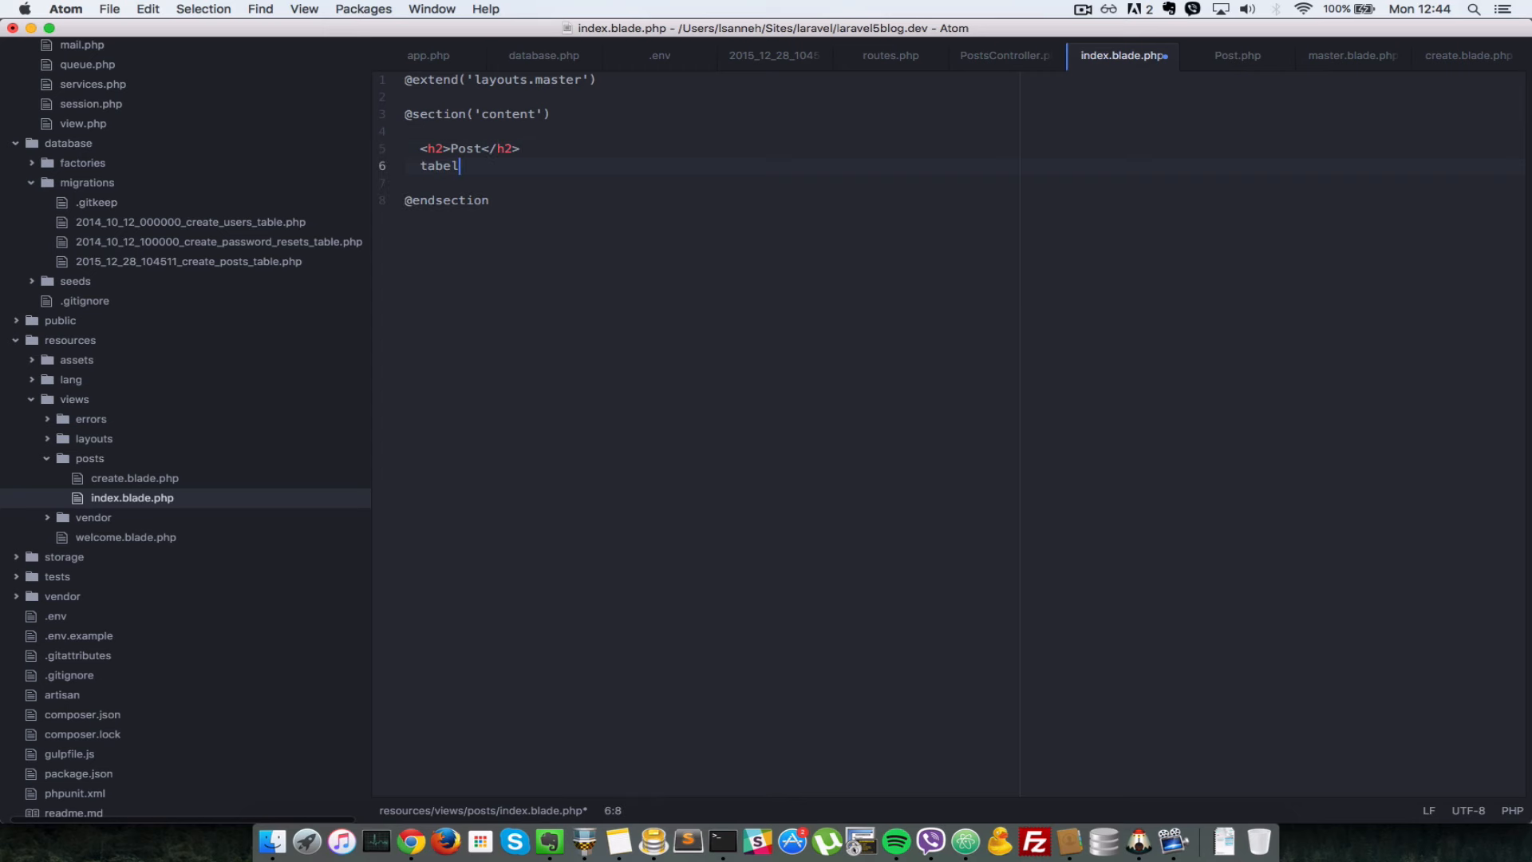
key(Backspace)
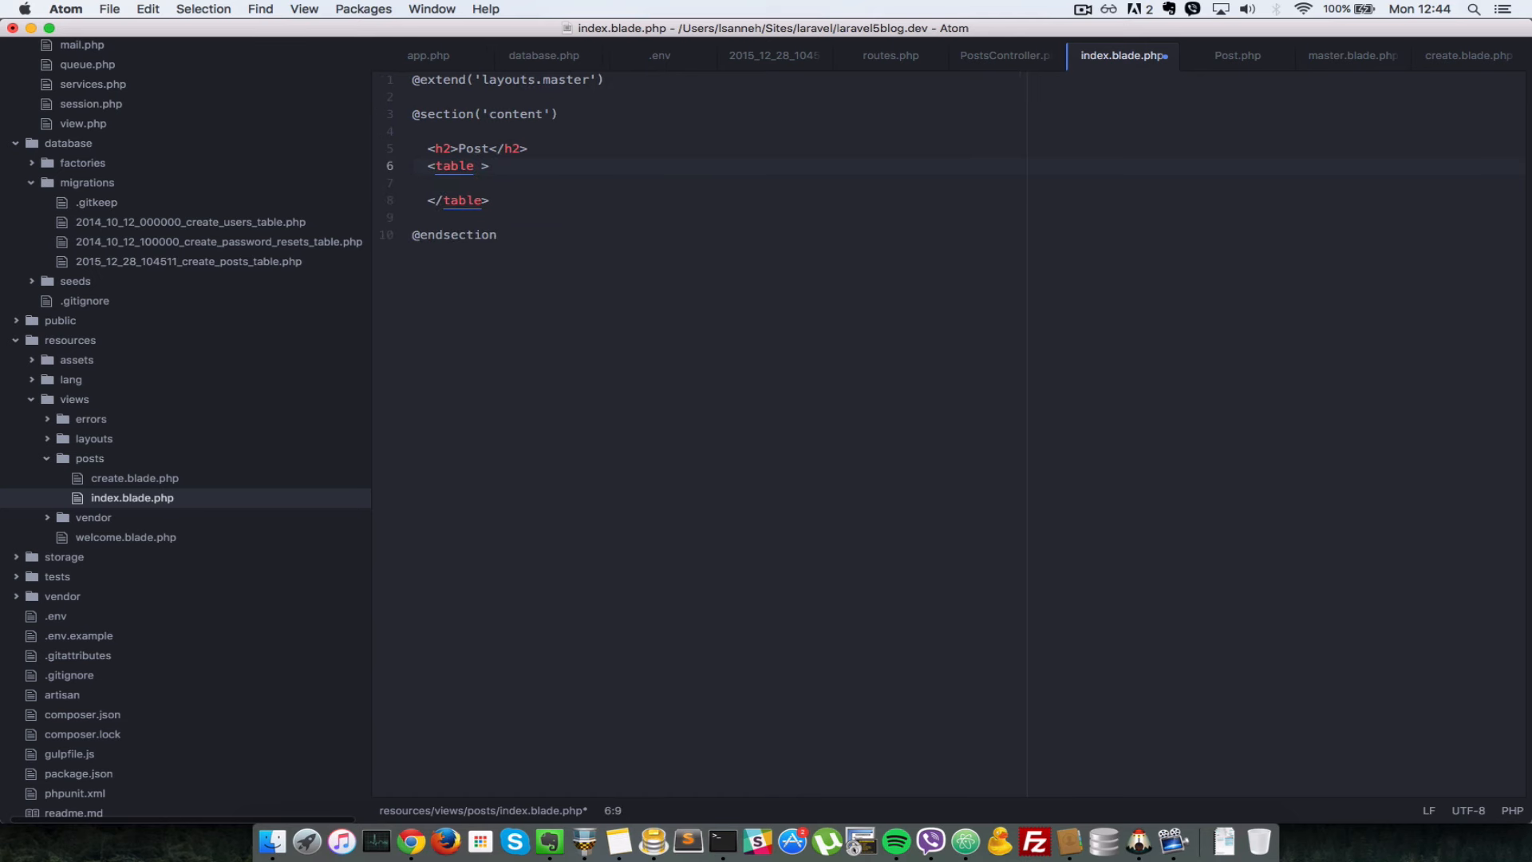
text(d)
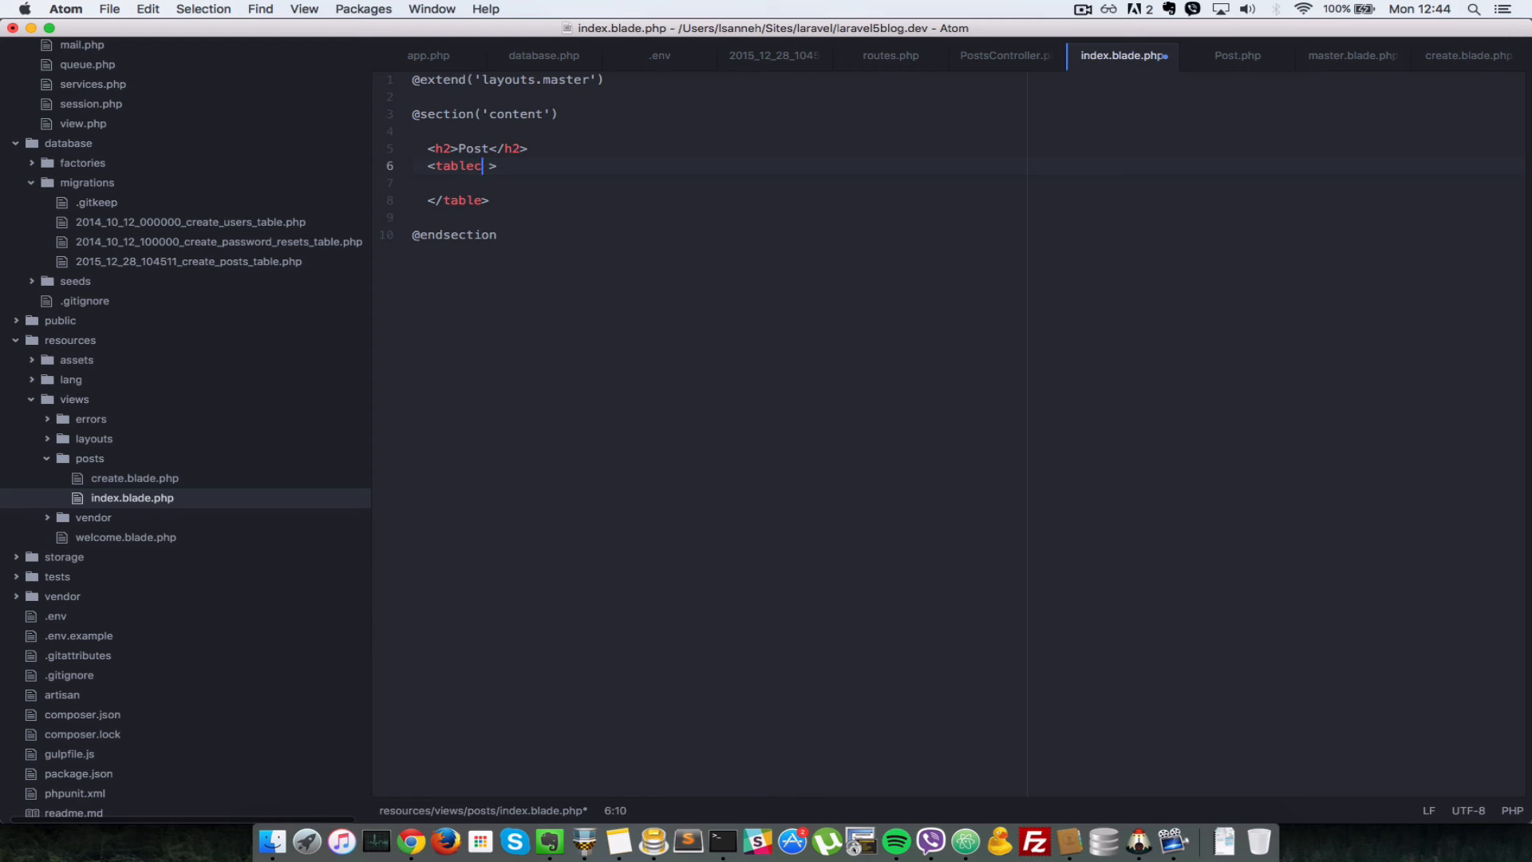
text(class="")
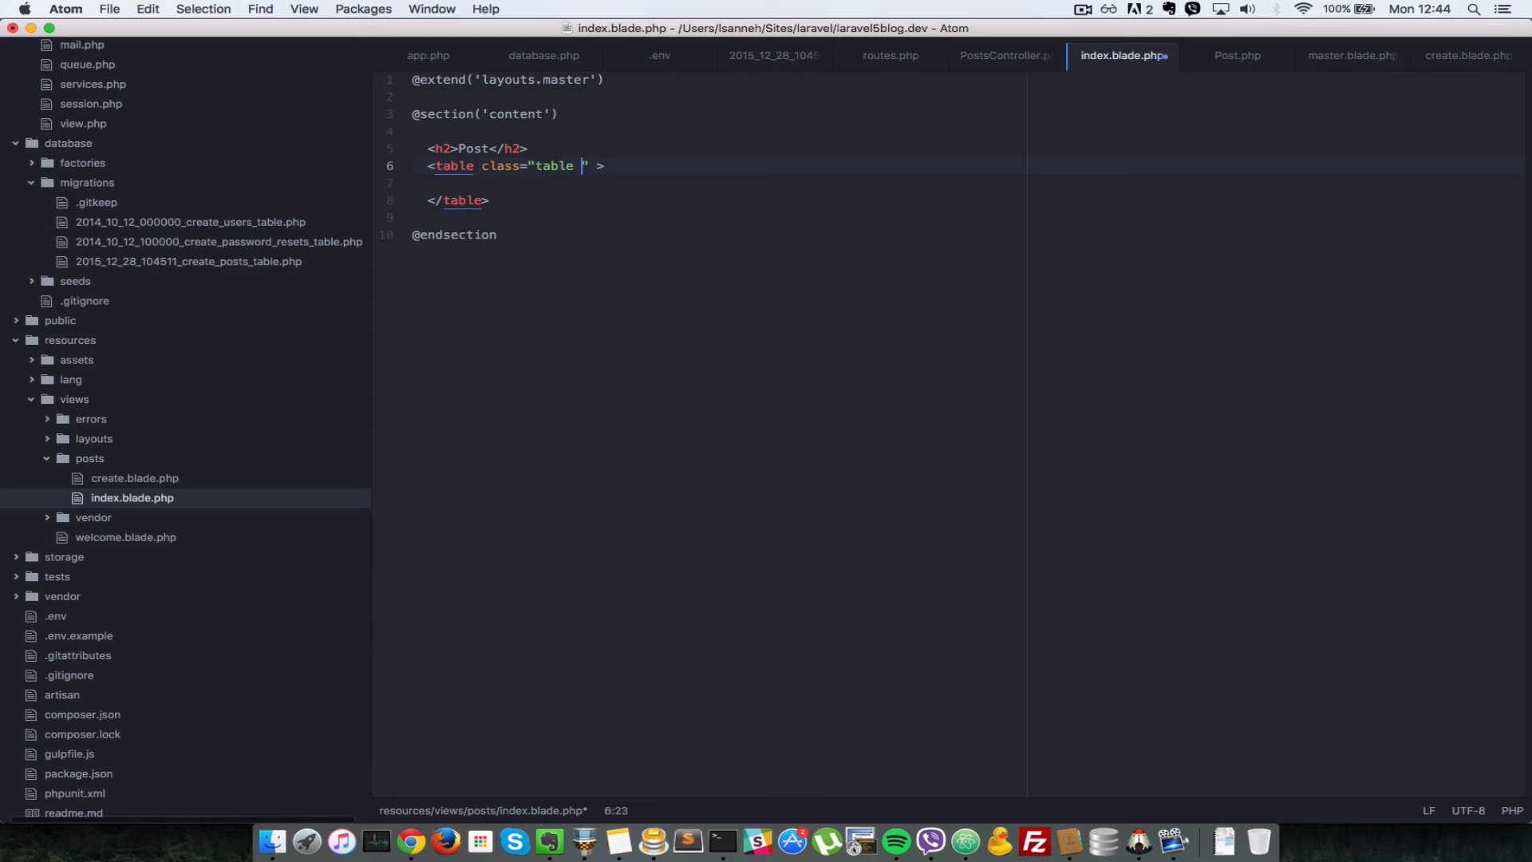
text(table-striped)
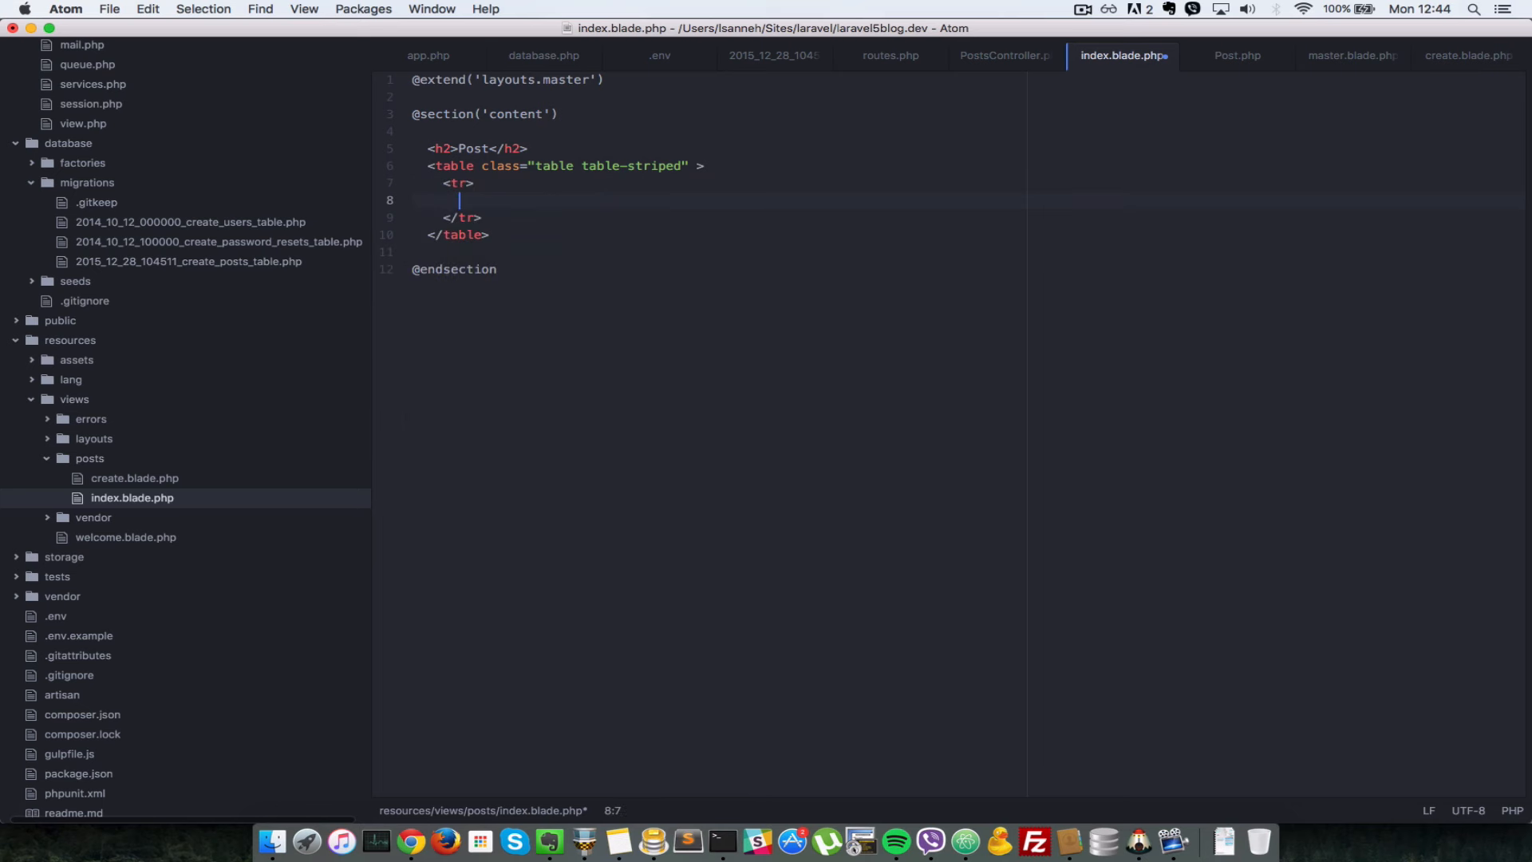
text(th)
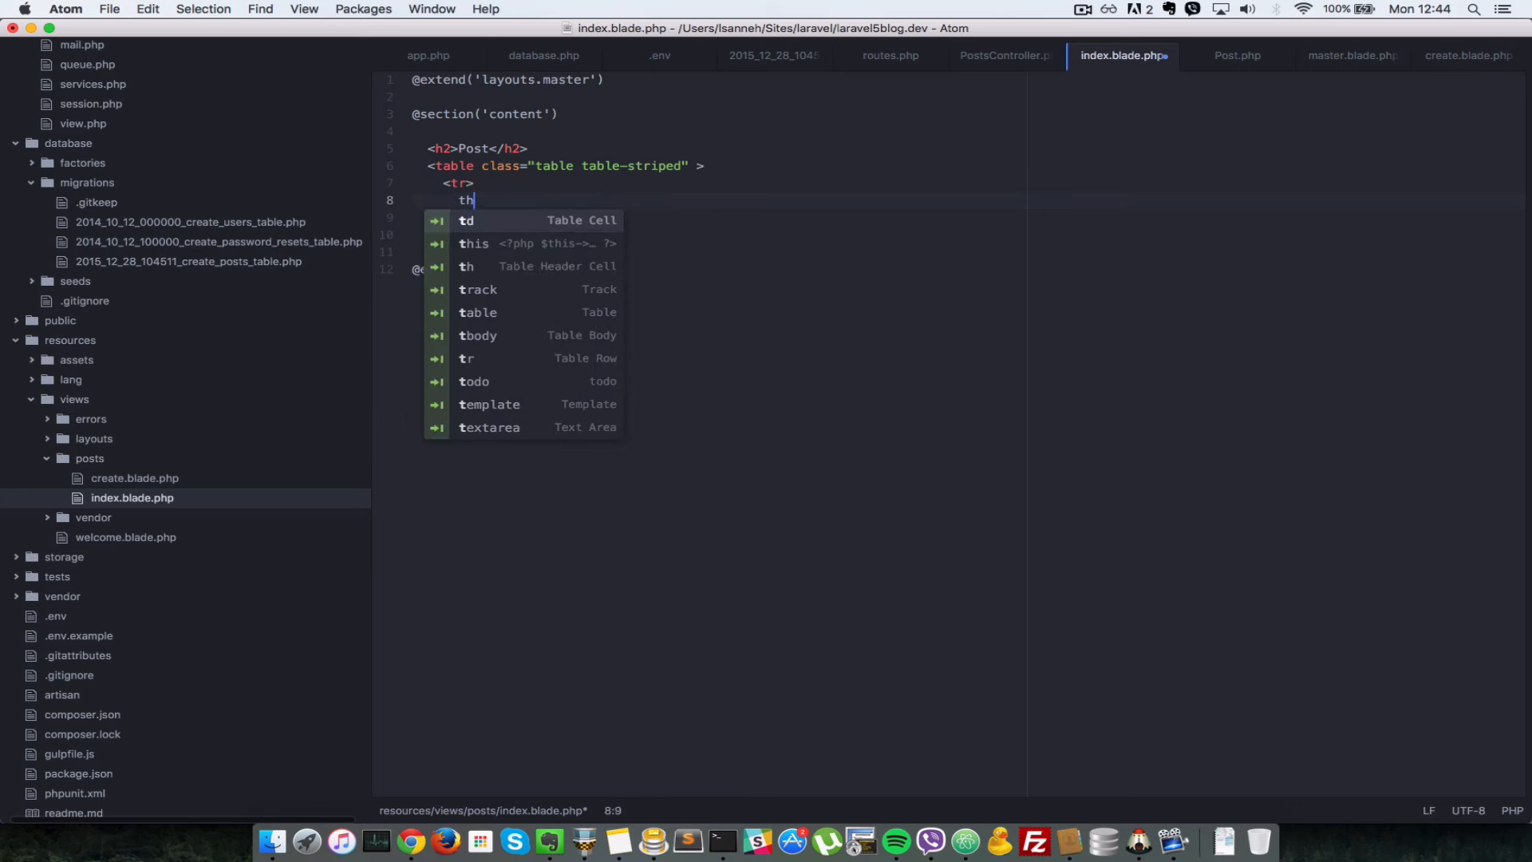
text(Title)
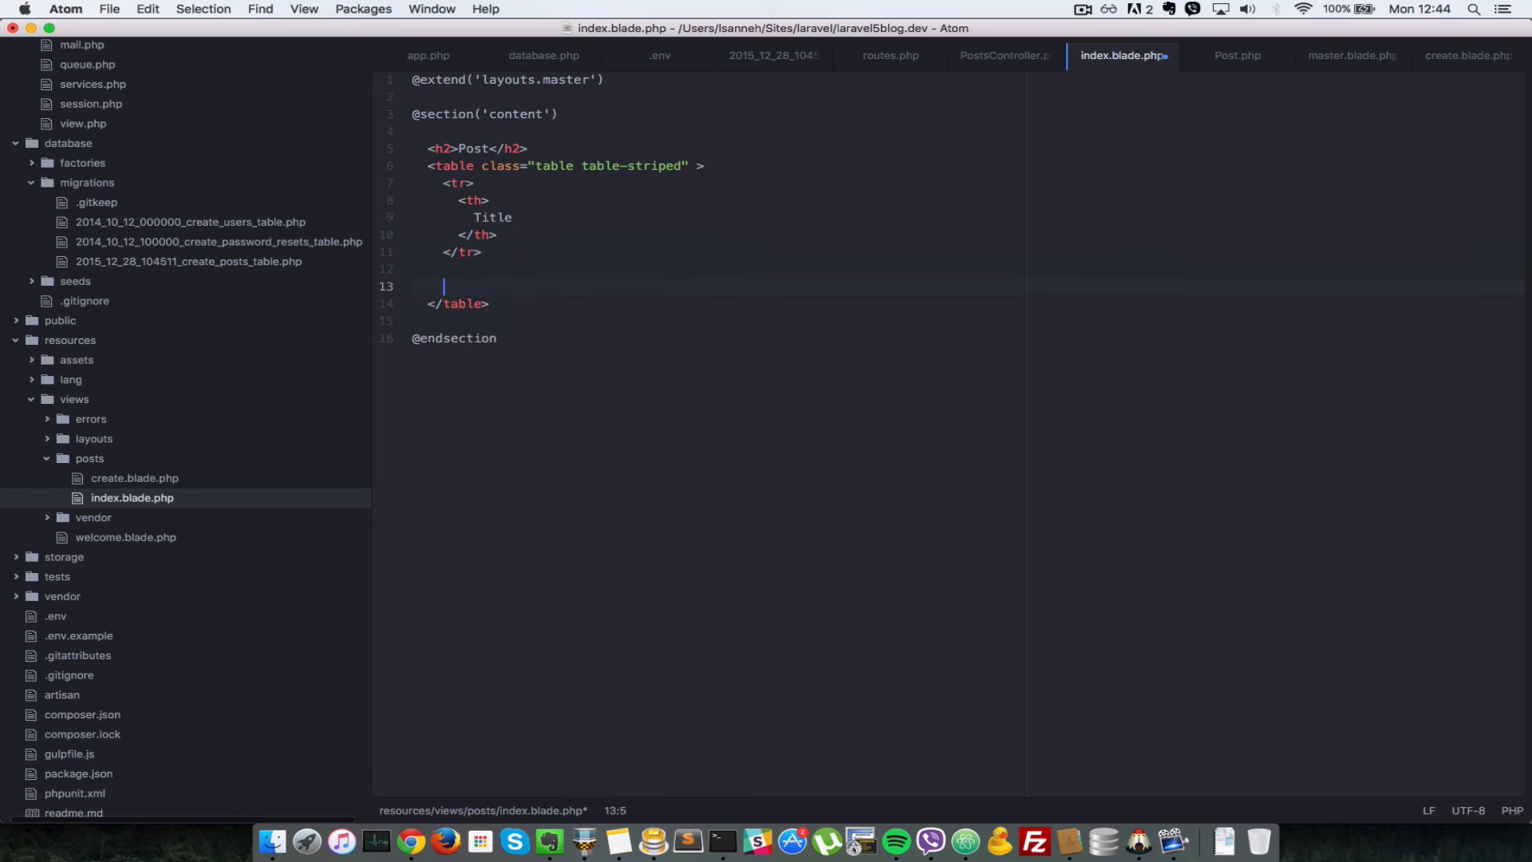
text(@)
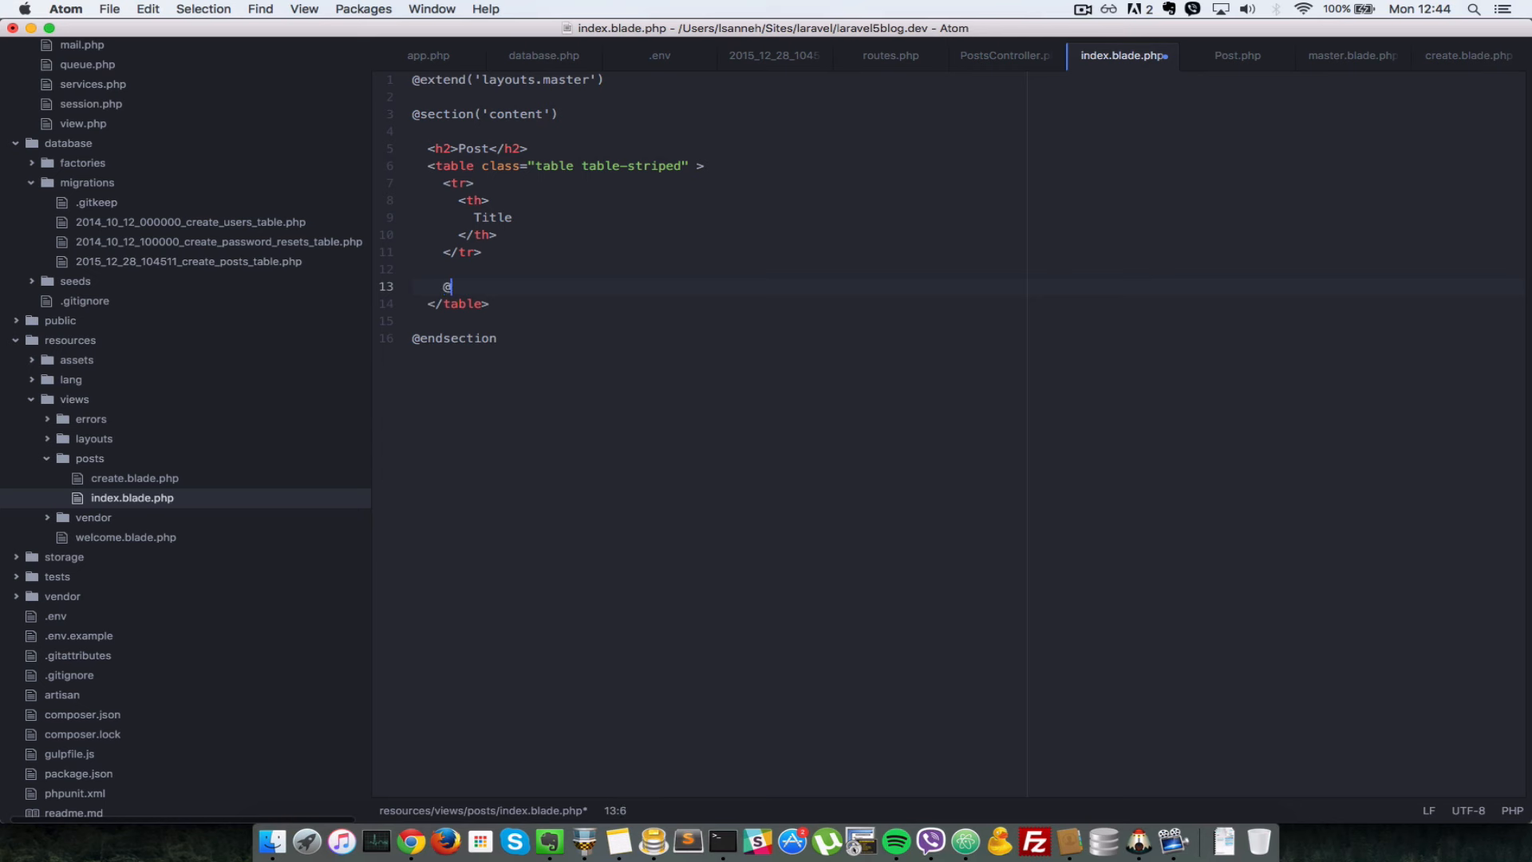
text(foreach()
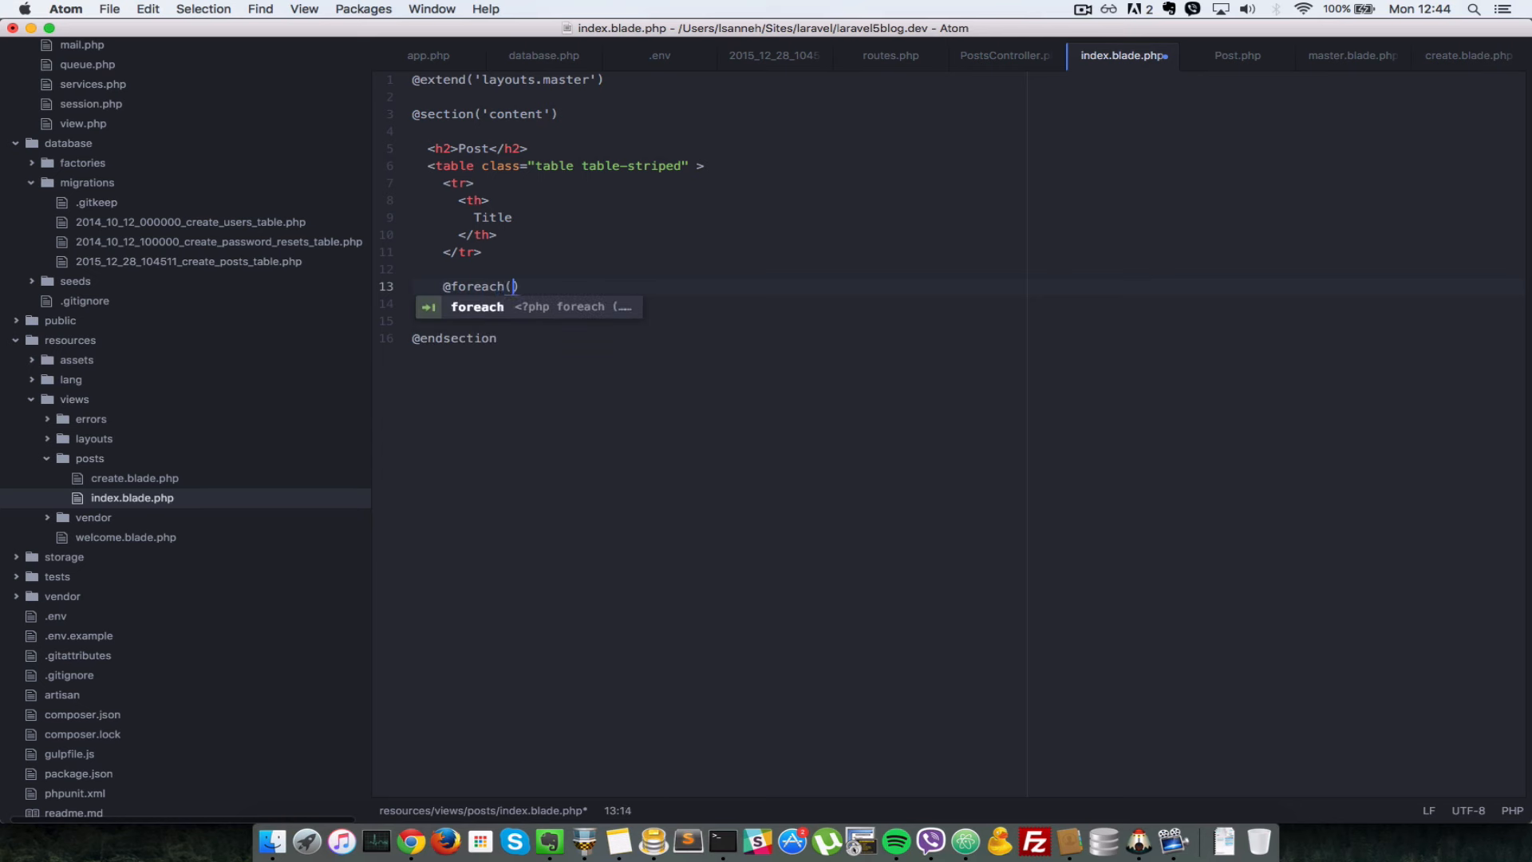
text($posts)
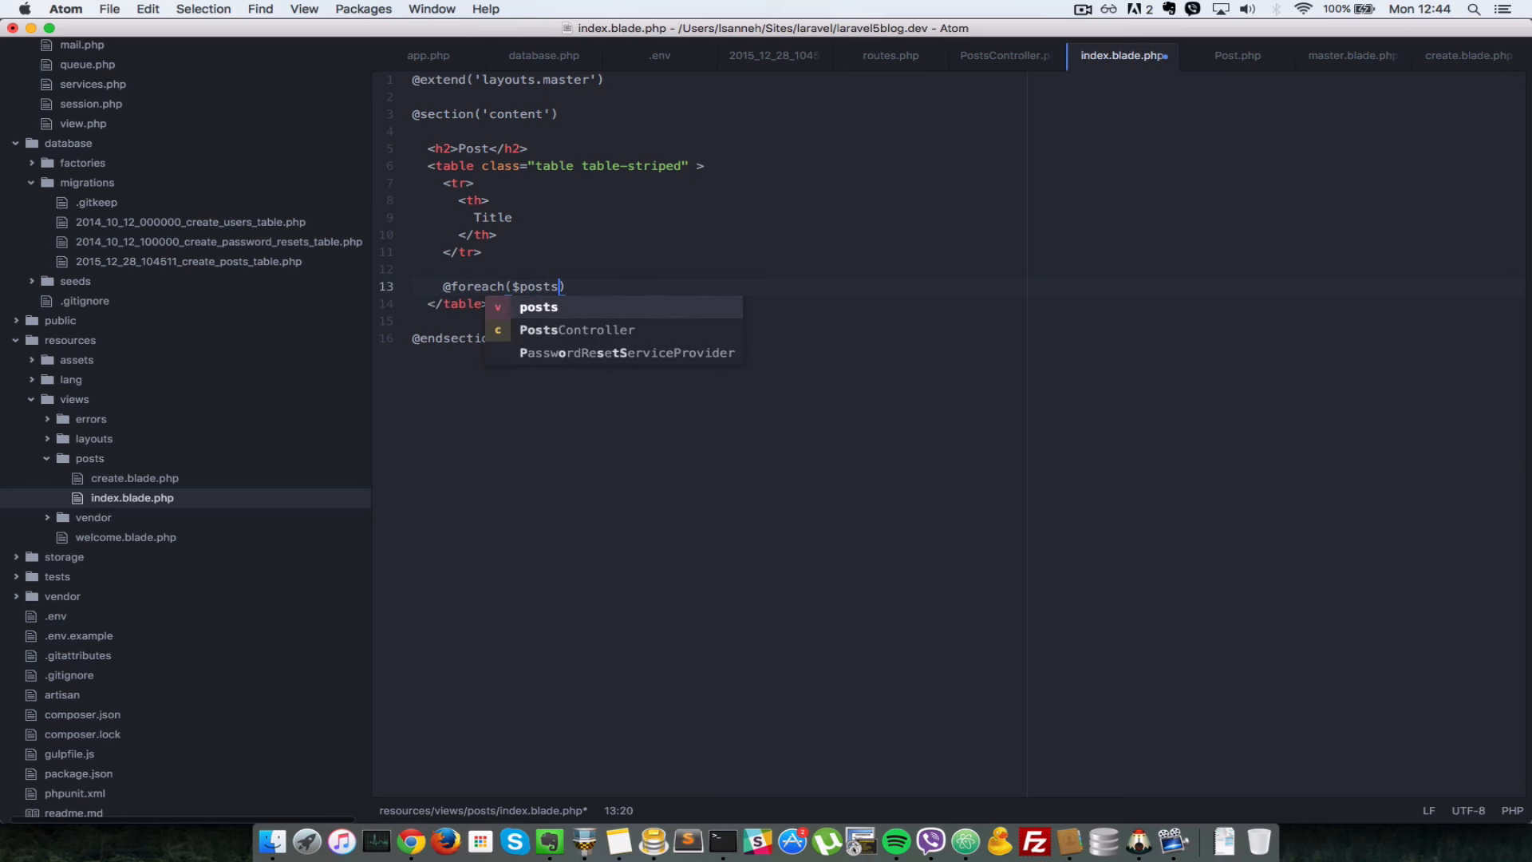
text(as $post)
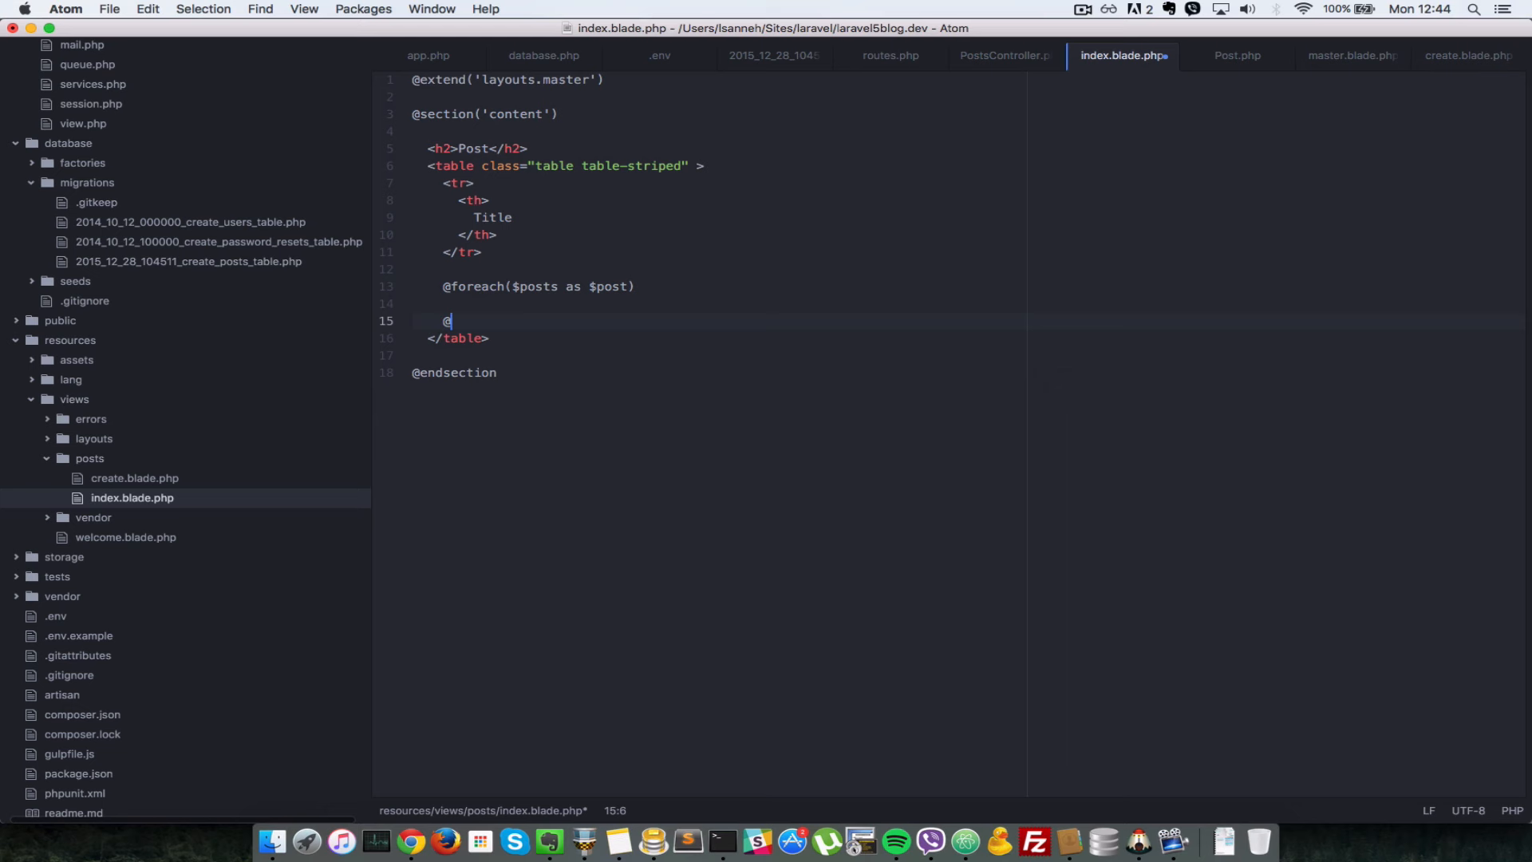
text(endforeach)
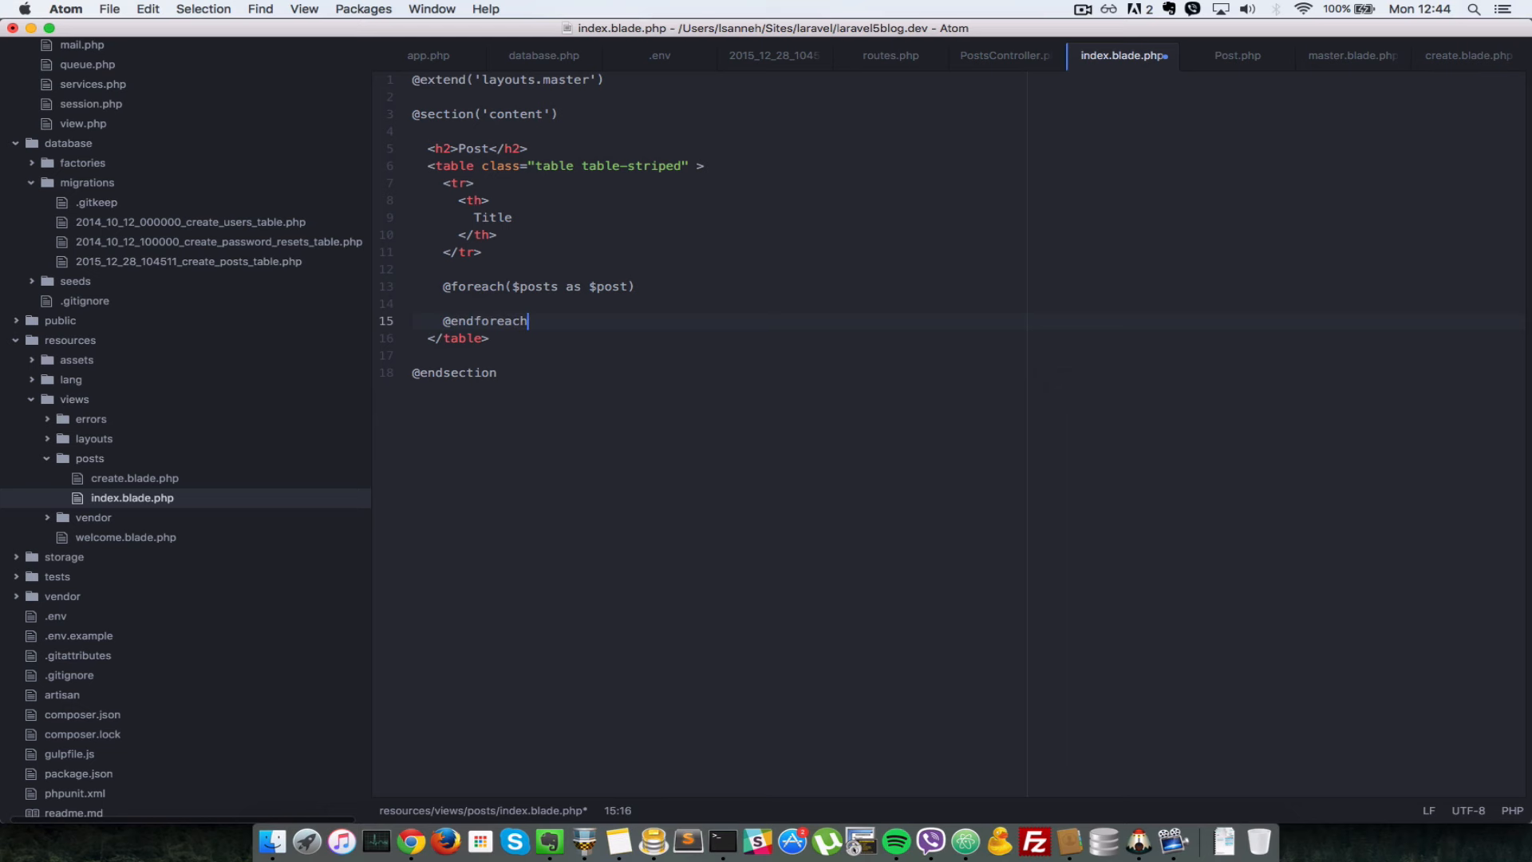
text(t)
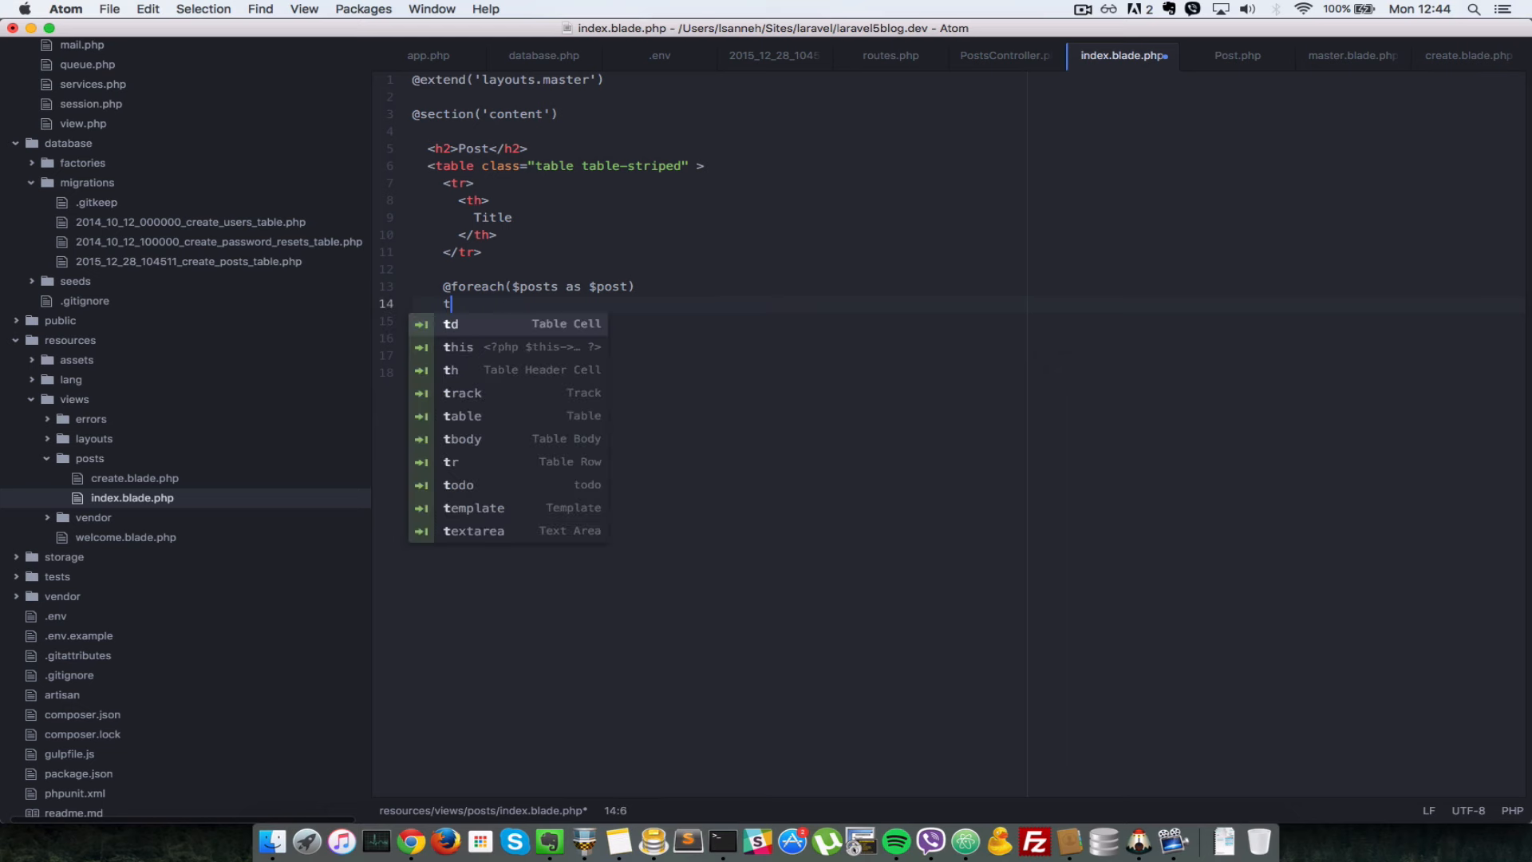
text(r>)
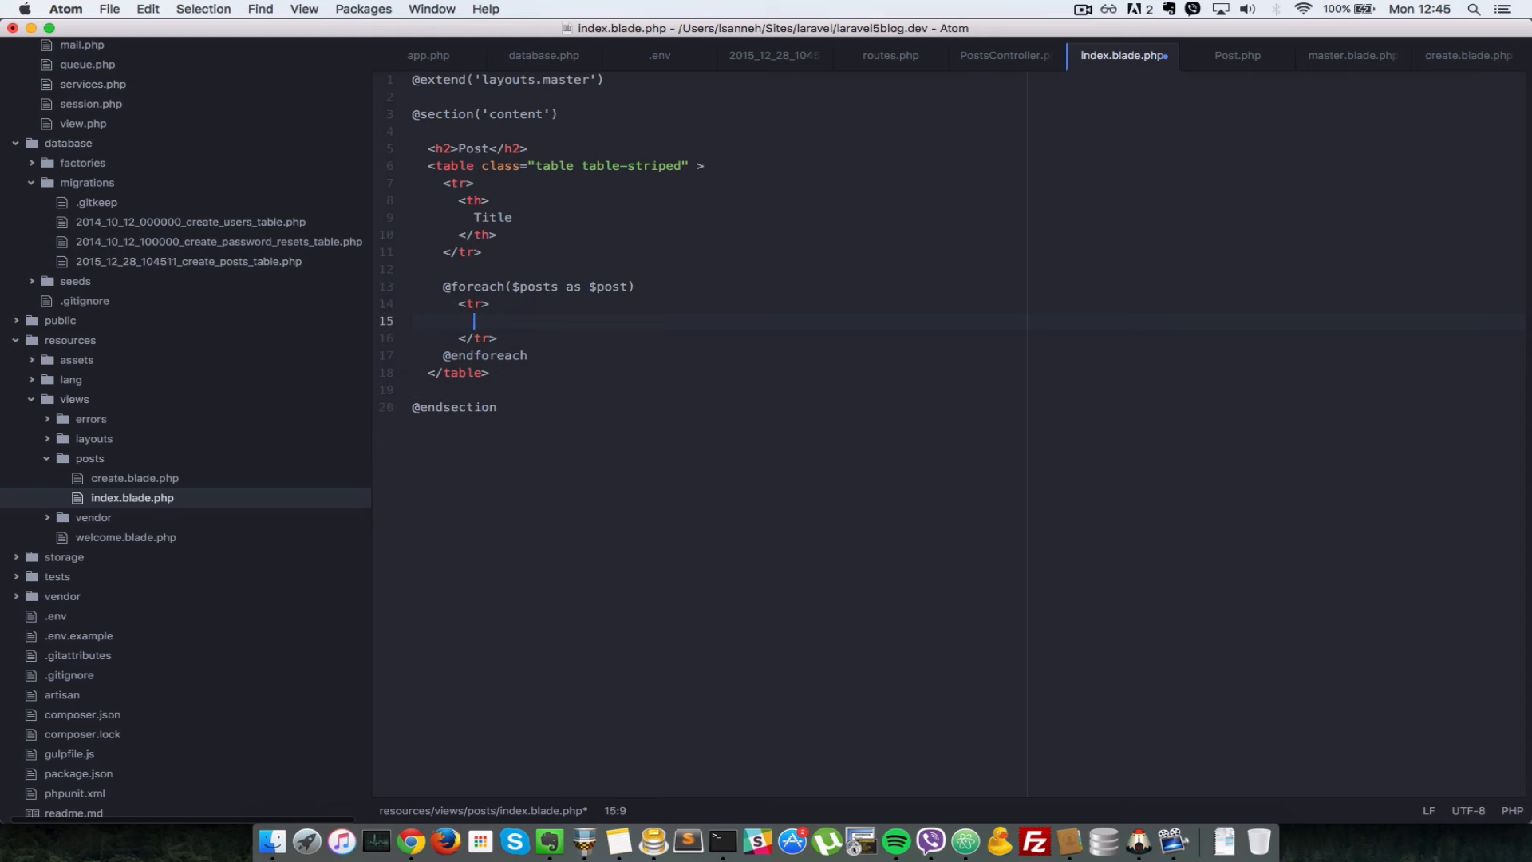
text(<td>)
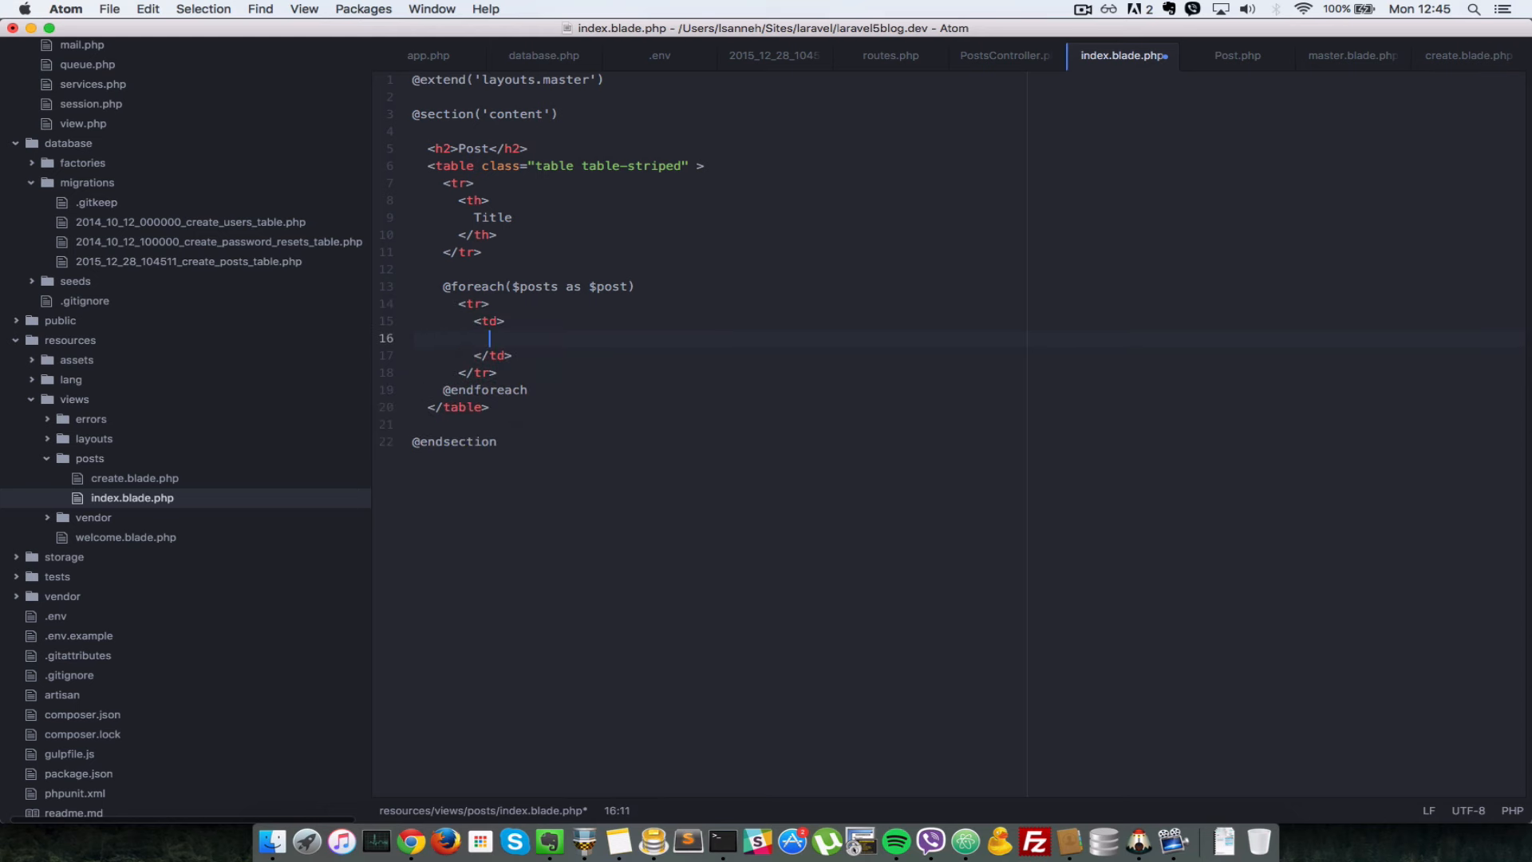
text({{$}})
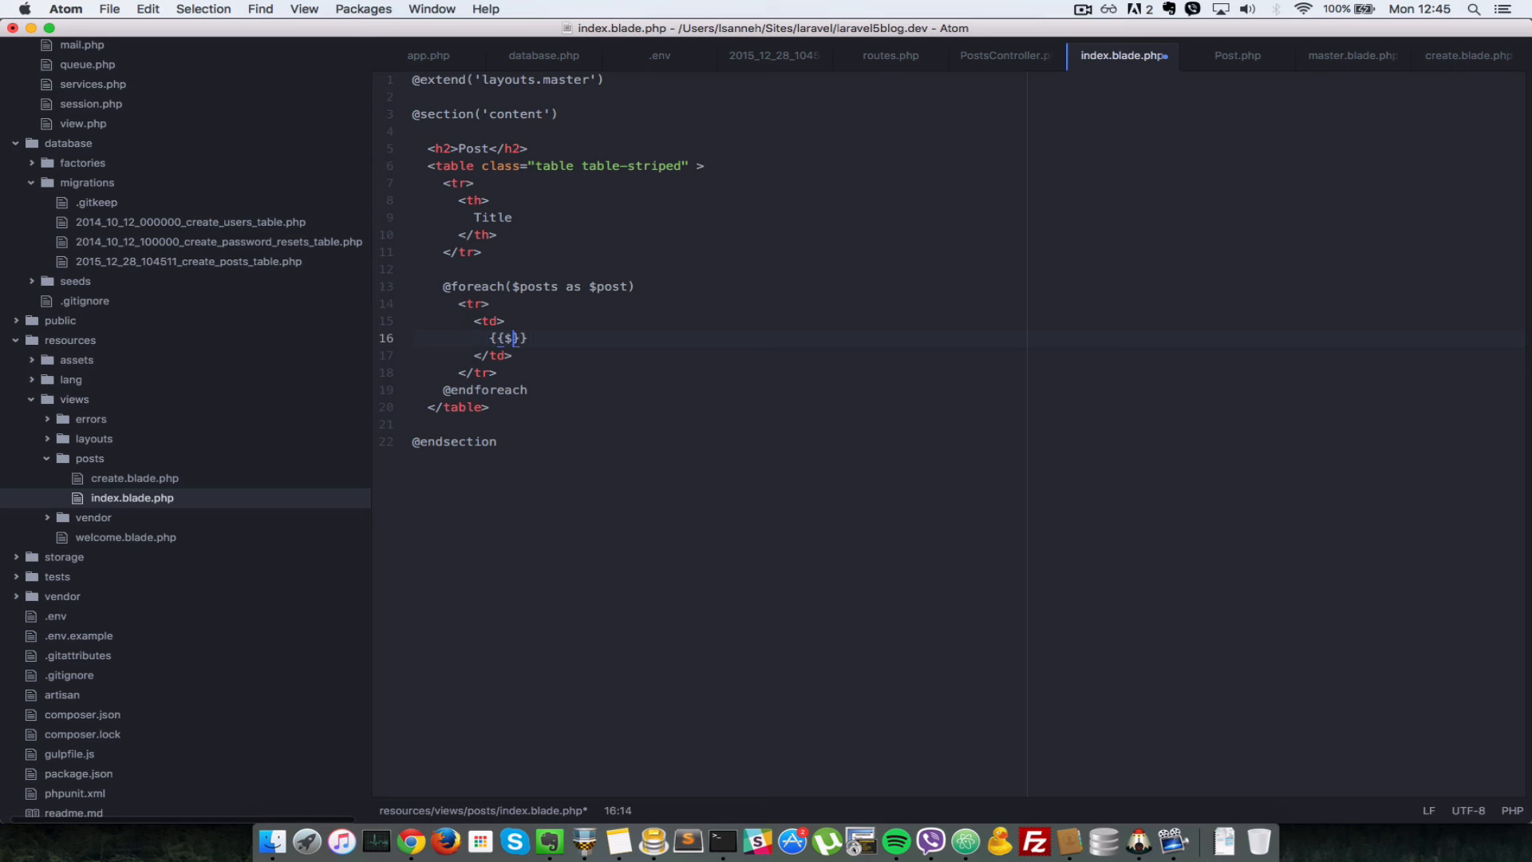
text(post->tit)
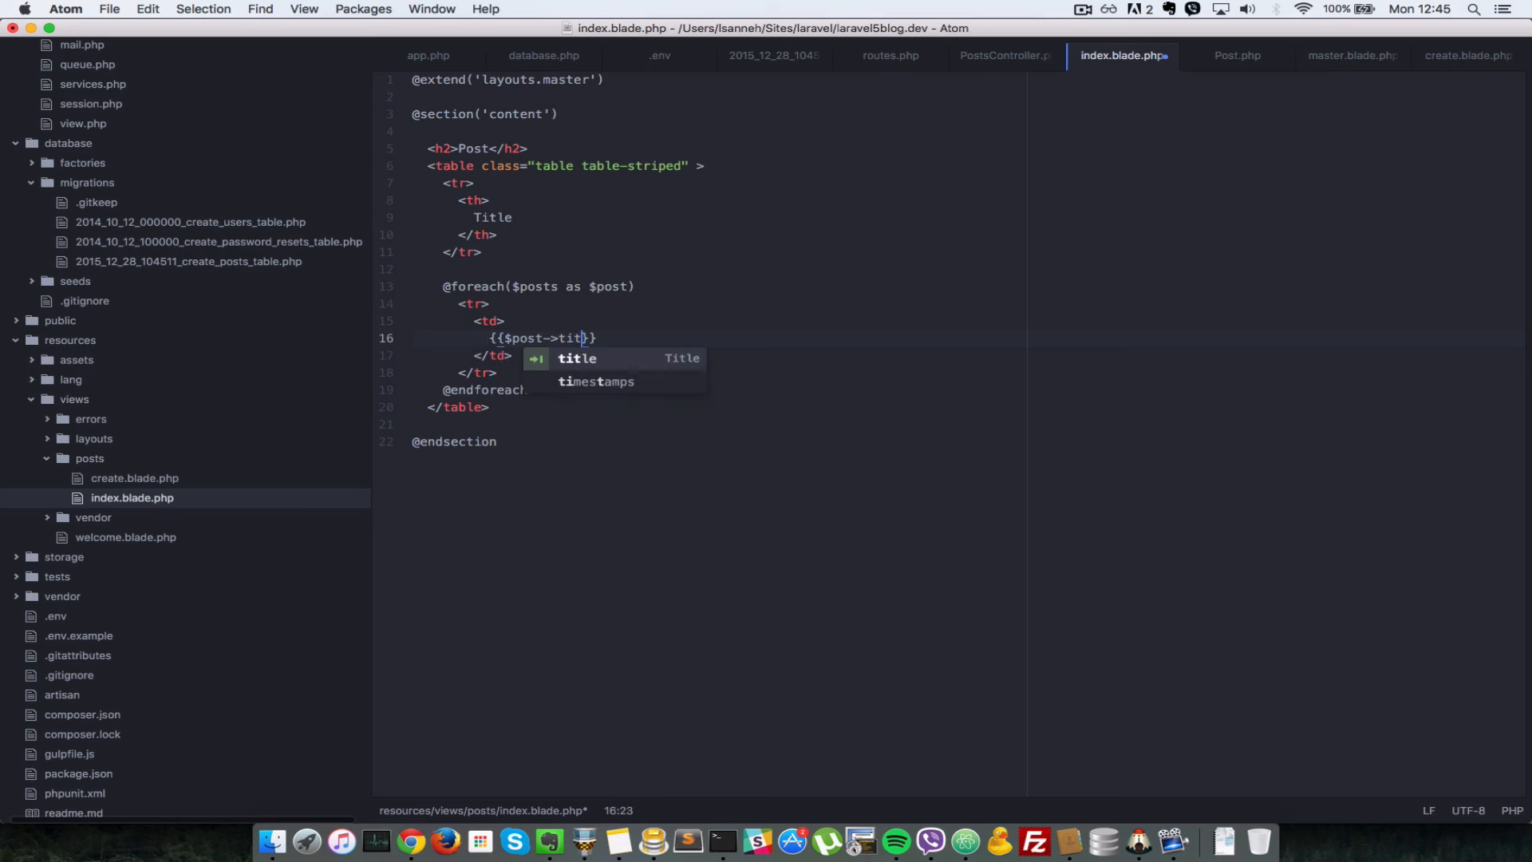
key(Tab)
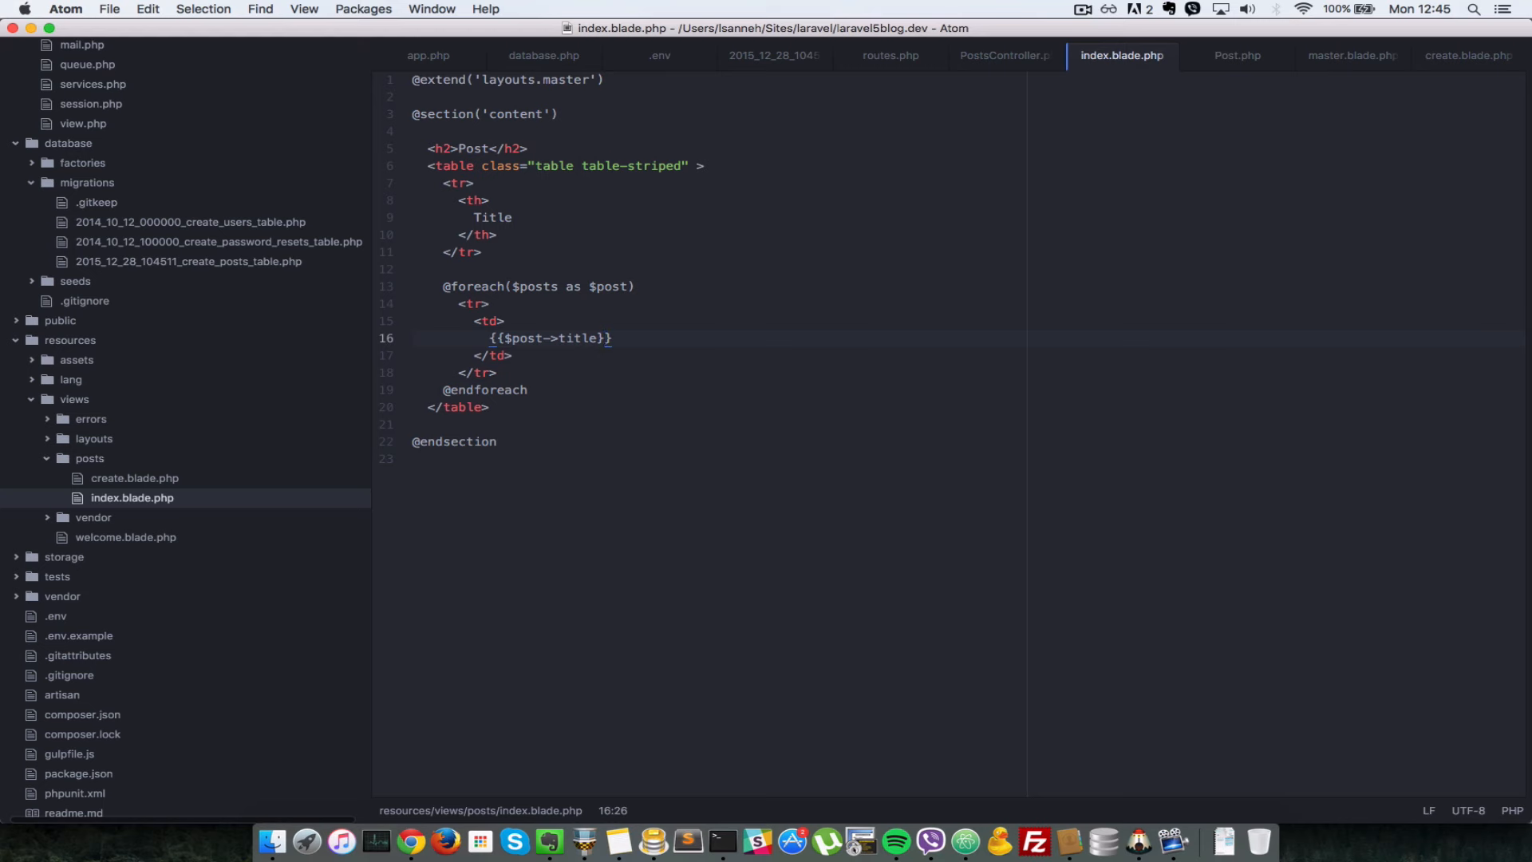
Reload laravel5blog.dev/posts in Chrome, showing Post 1 and Post 2 under Title
click(410, 840)
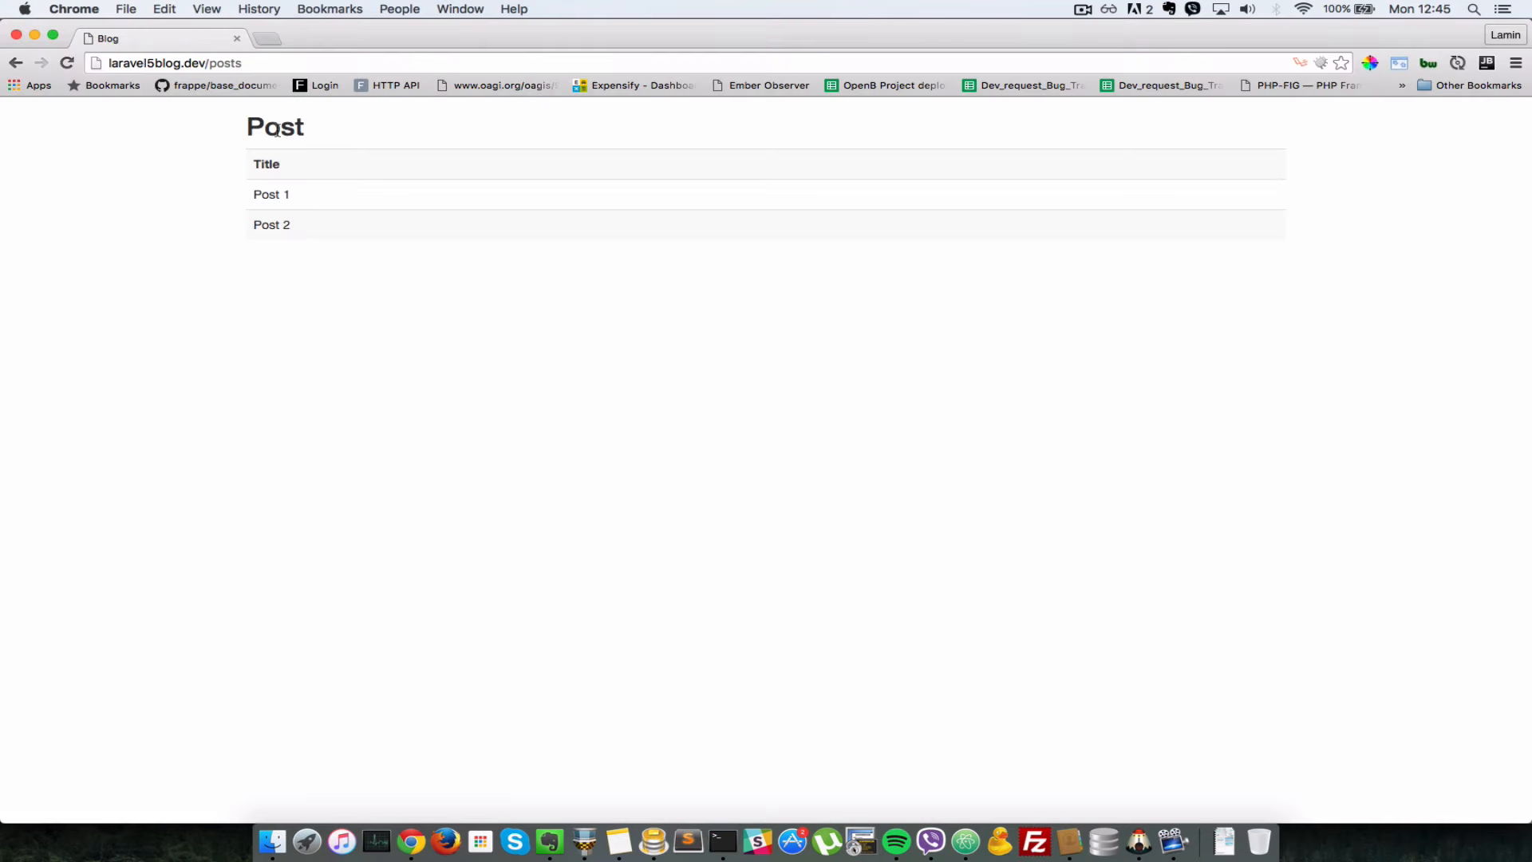
click(176, 62)
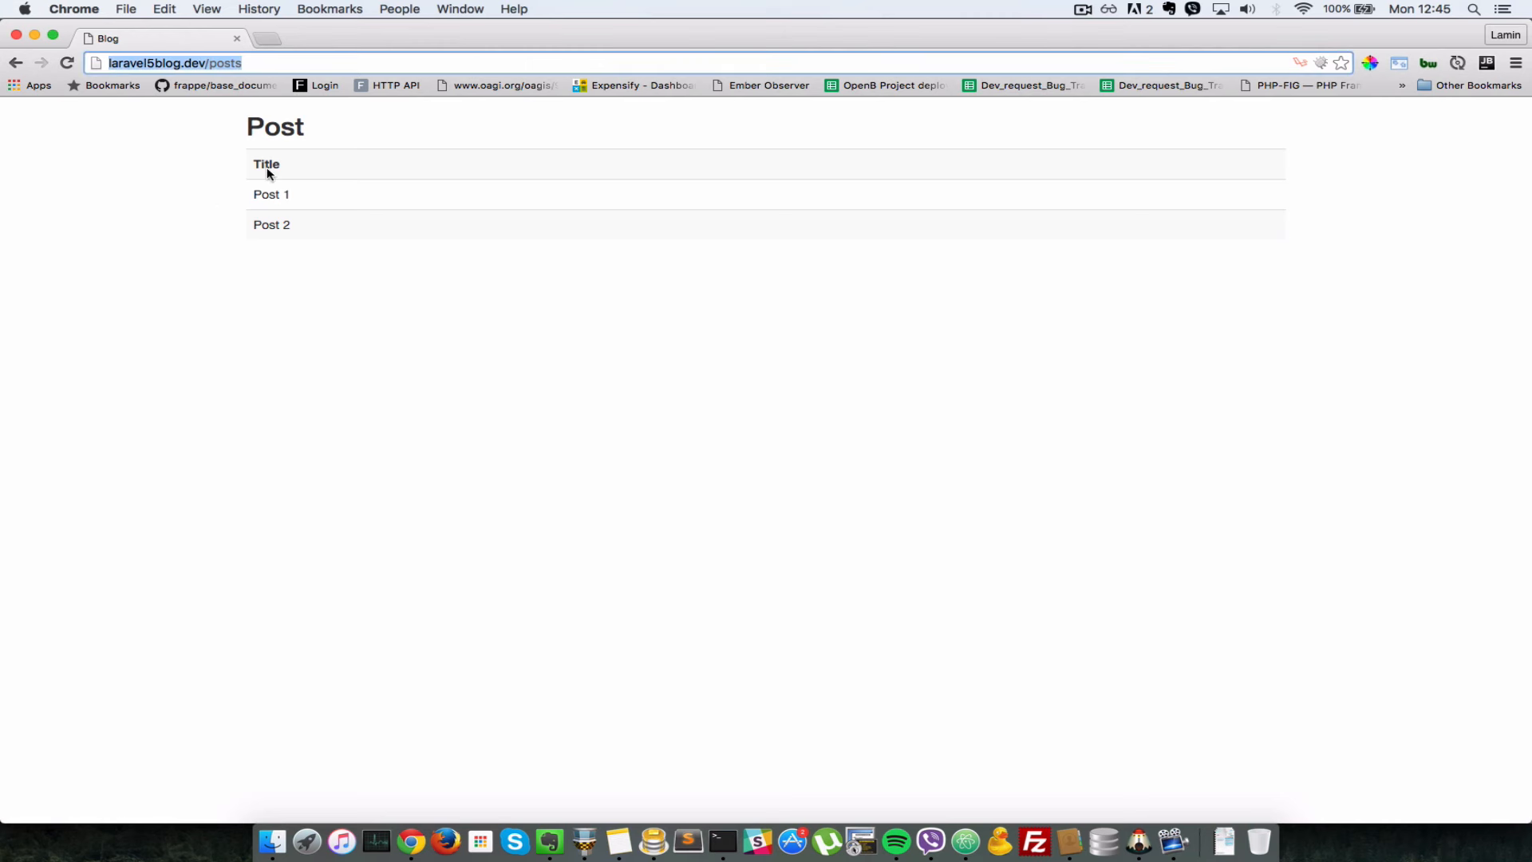
mouse_move(253, 185)
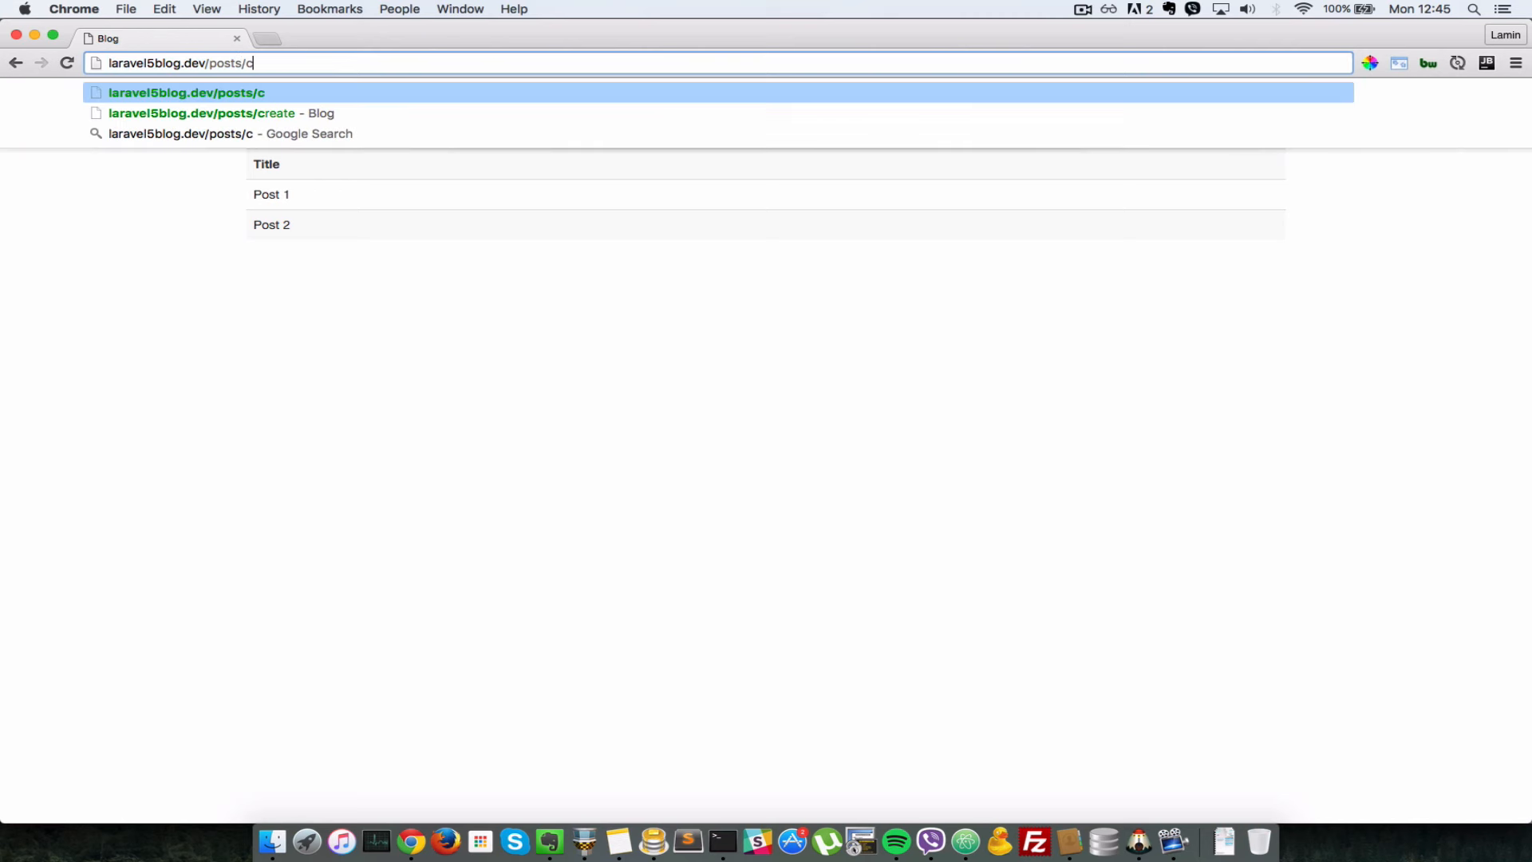
At /posts/create submit a post titled 'Posts 3' with body 'Body for post'
text(reate)
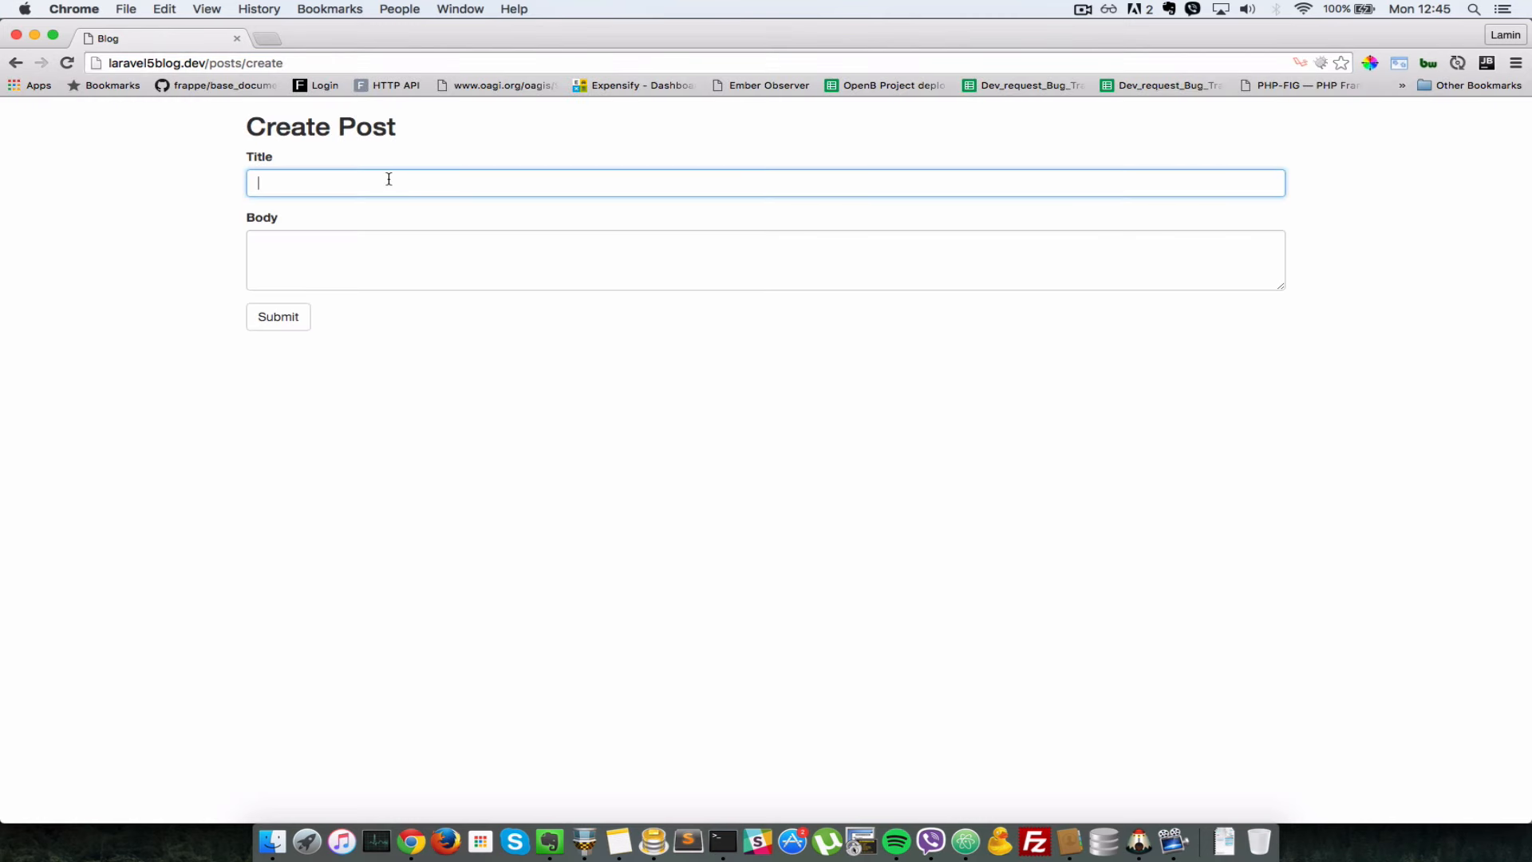
text(Posts 3)
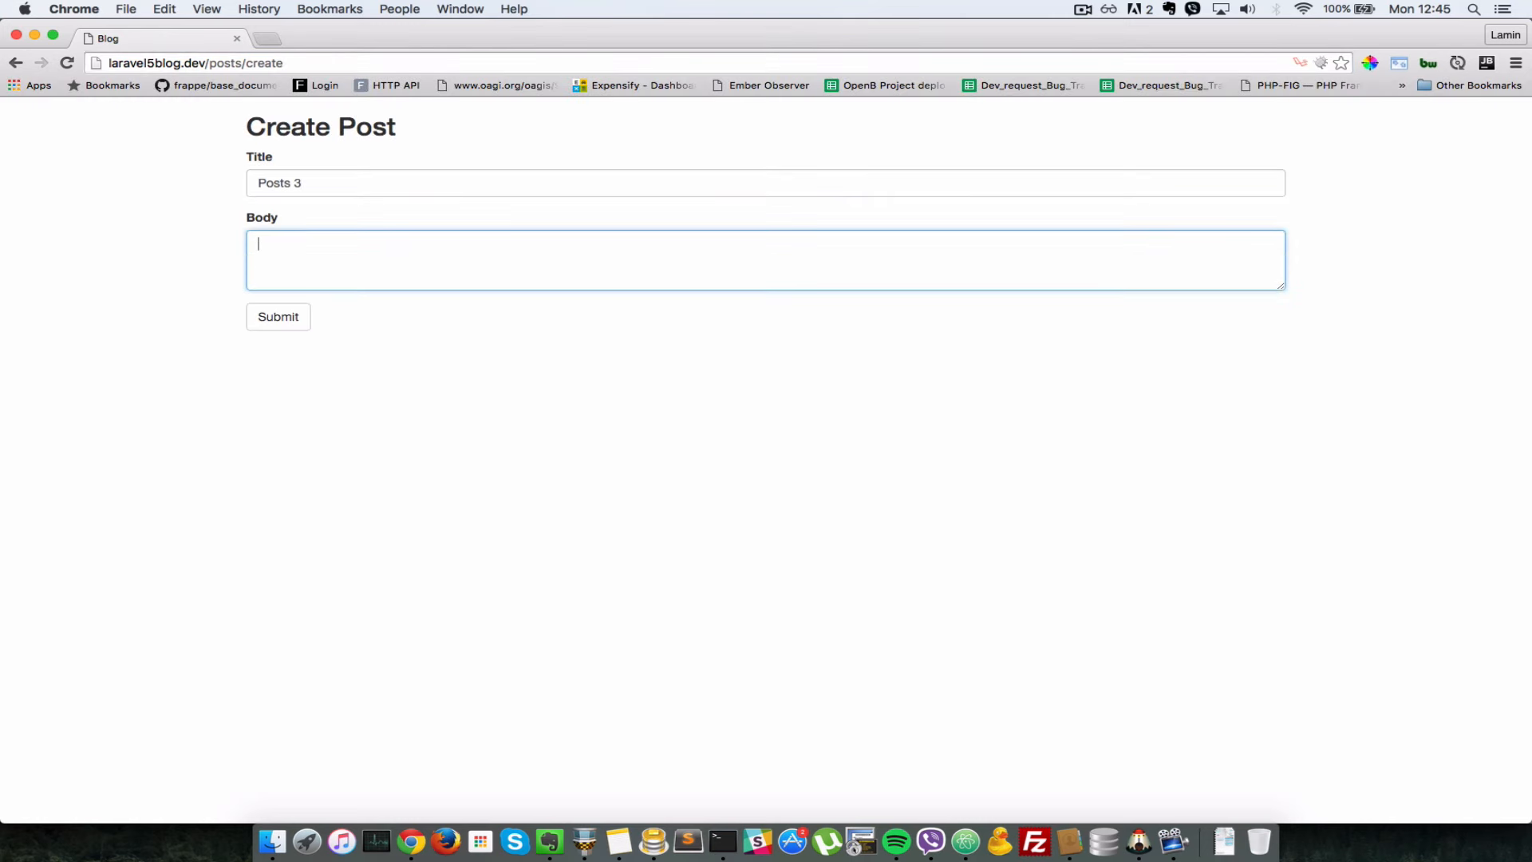
text(Body for post)
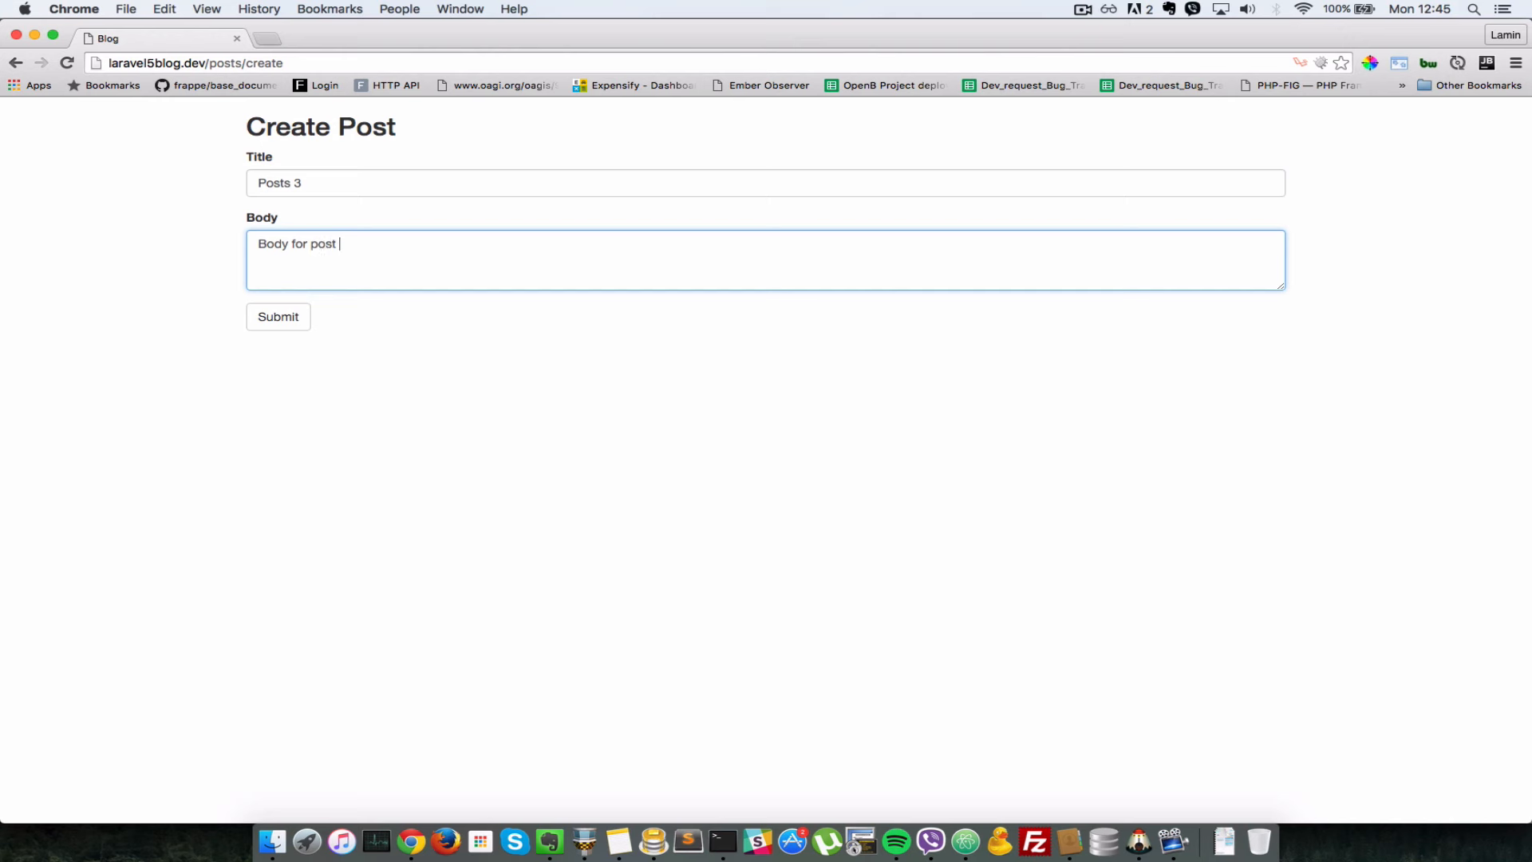
click(278, 316)
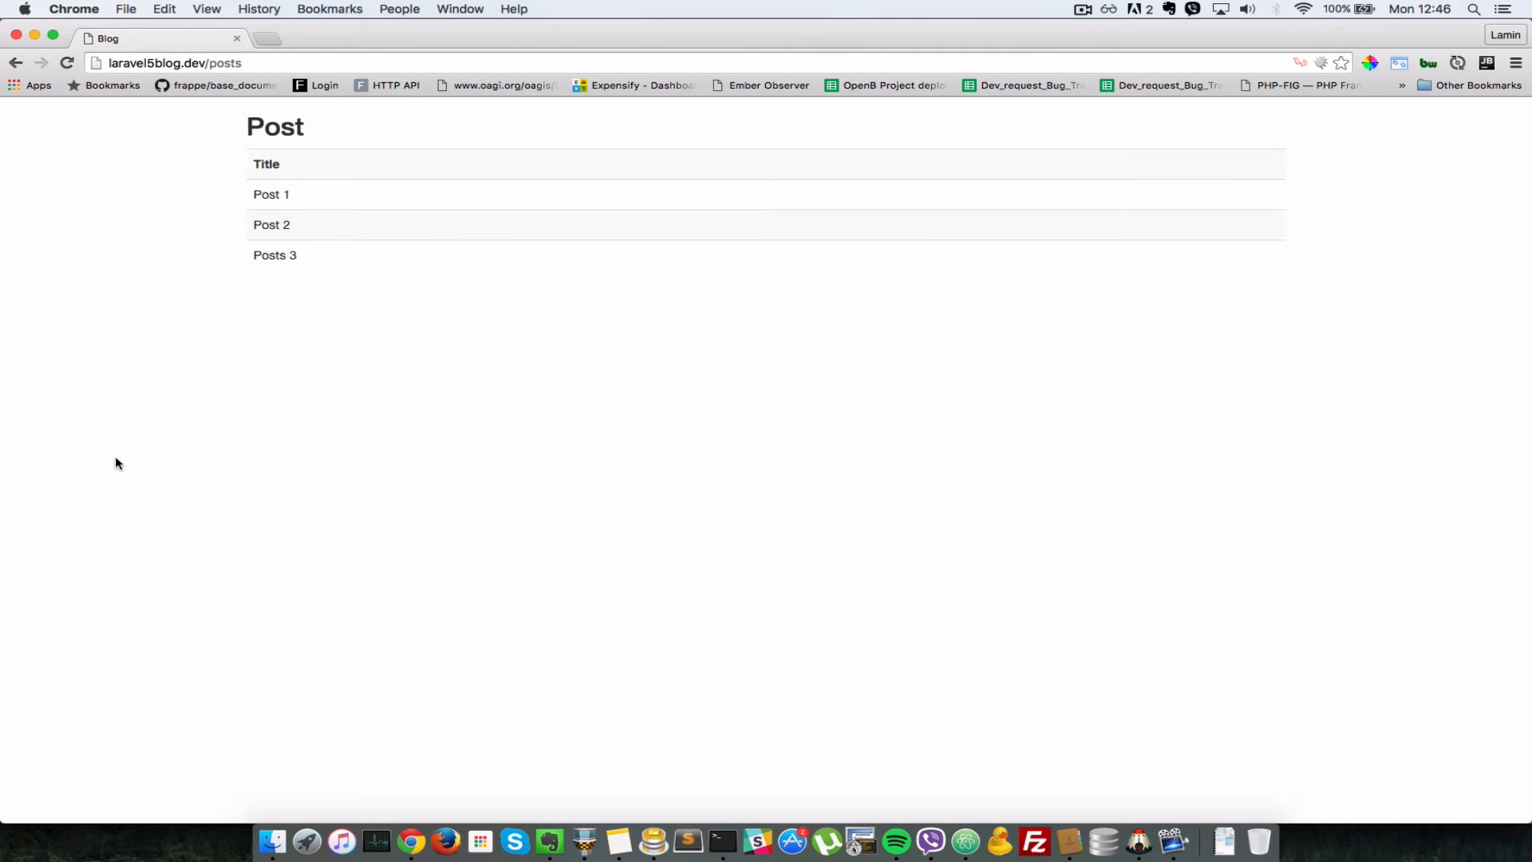
mouse_move(311, 293)
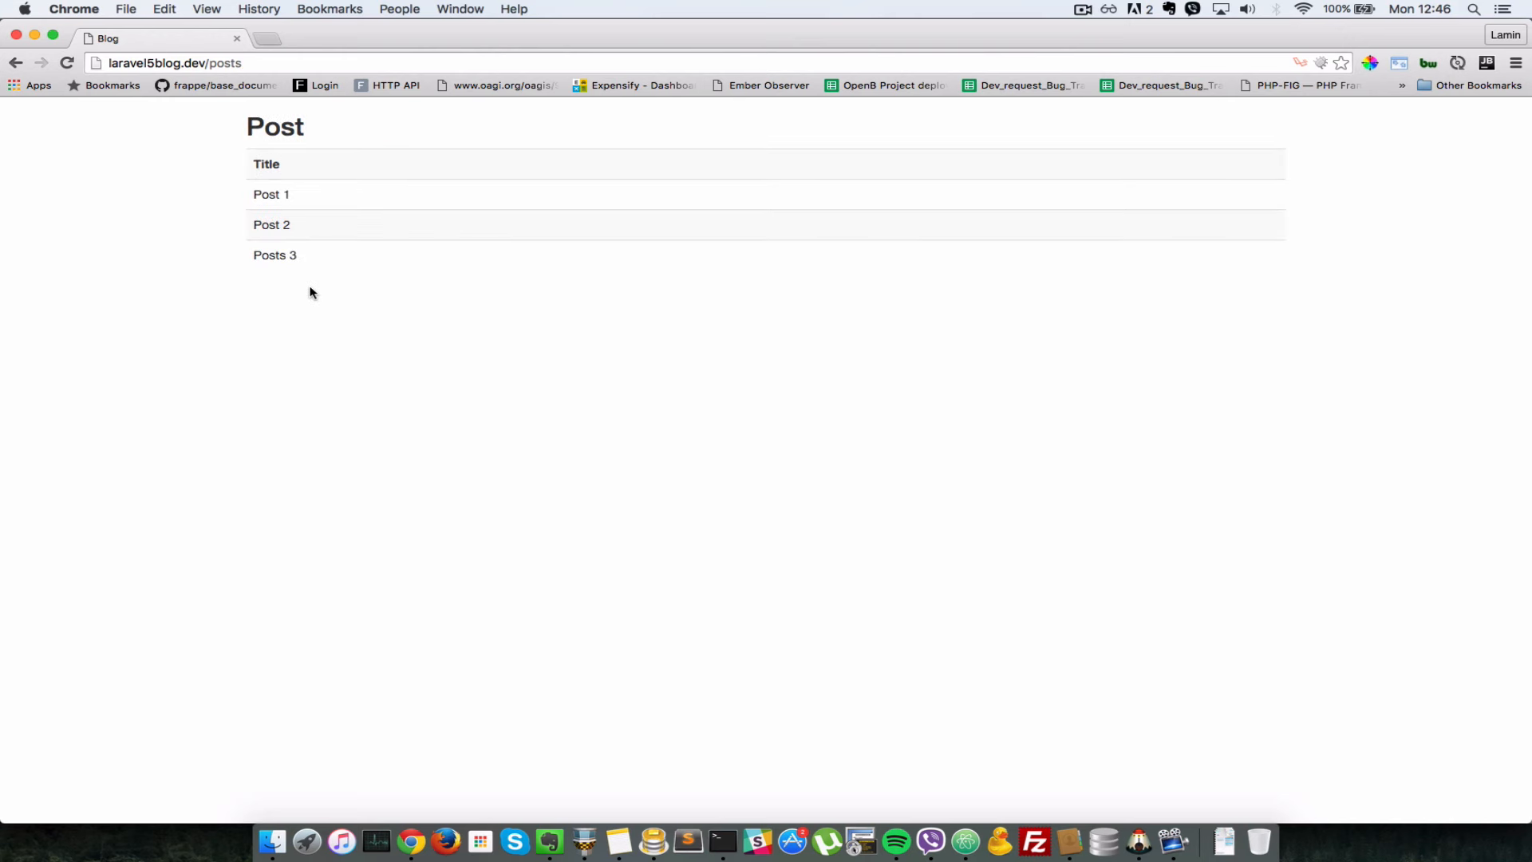
mouse_move(354, 303)
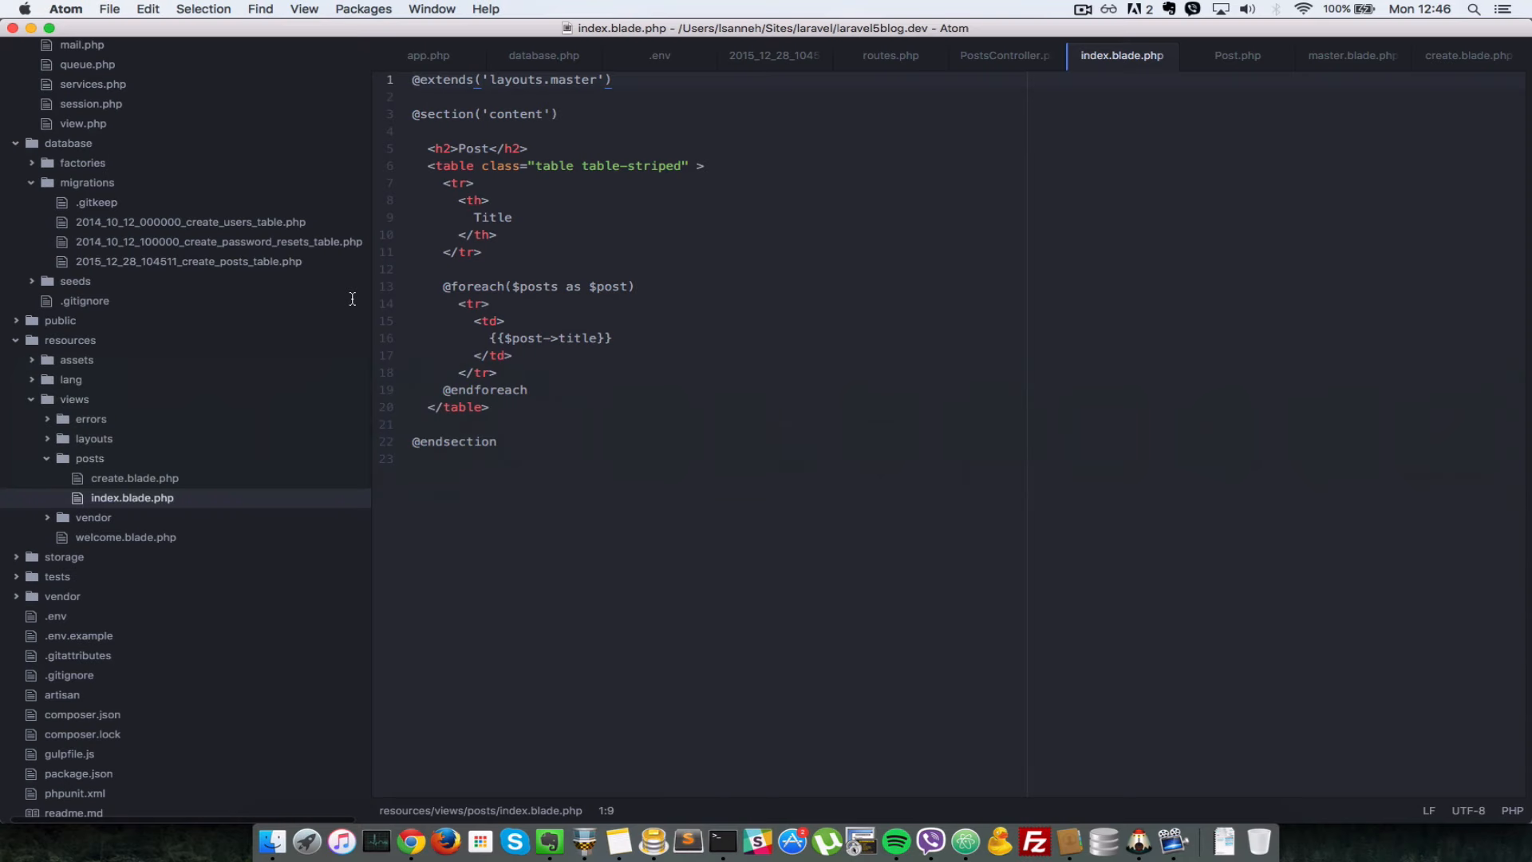
Return to Atom with index.blade.php and its foreach loop in view
click(476, 80)
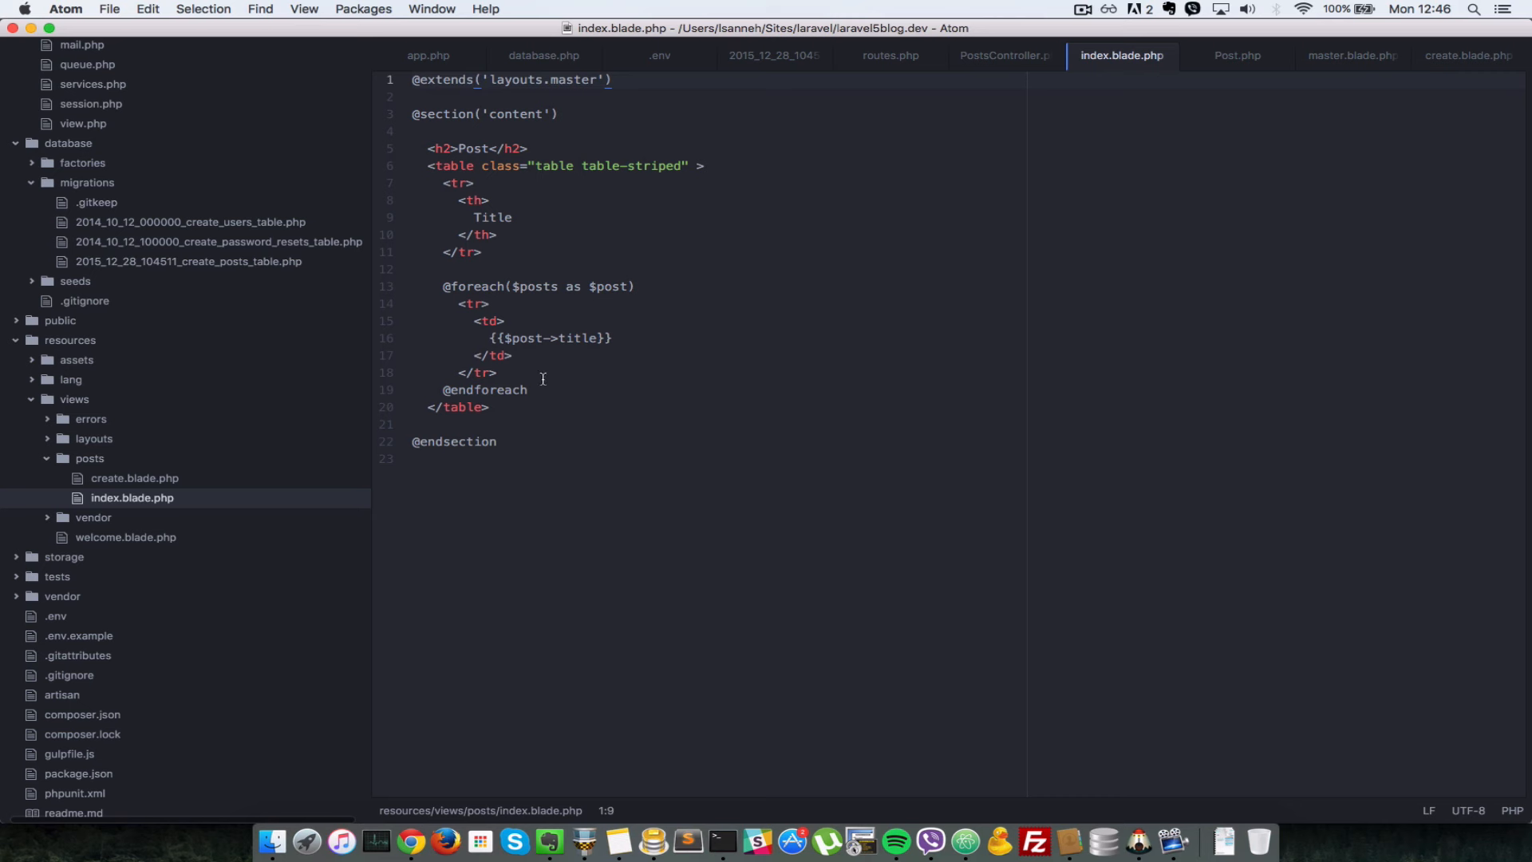
click(565, 393)
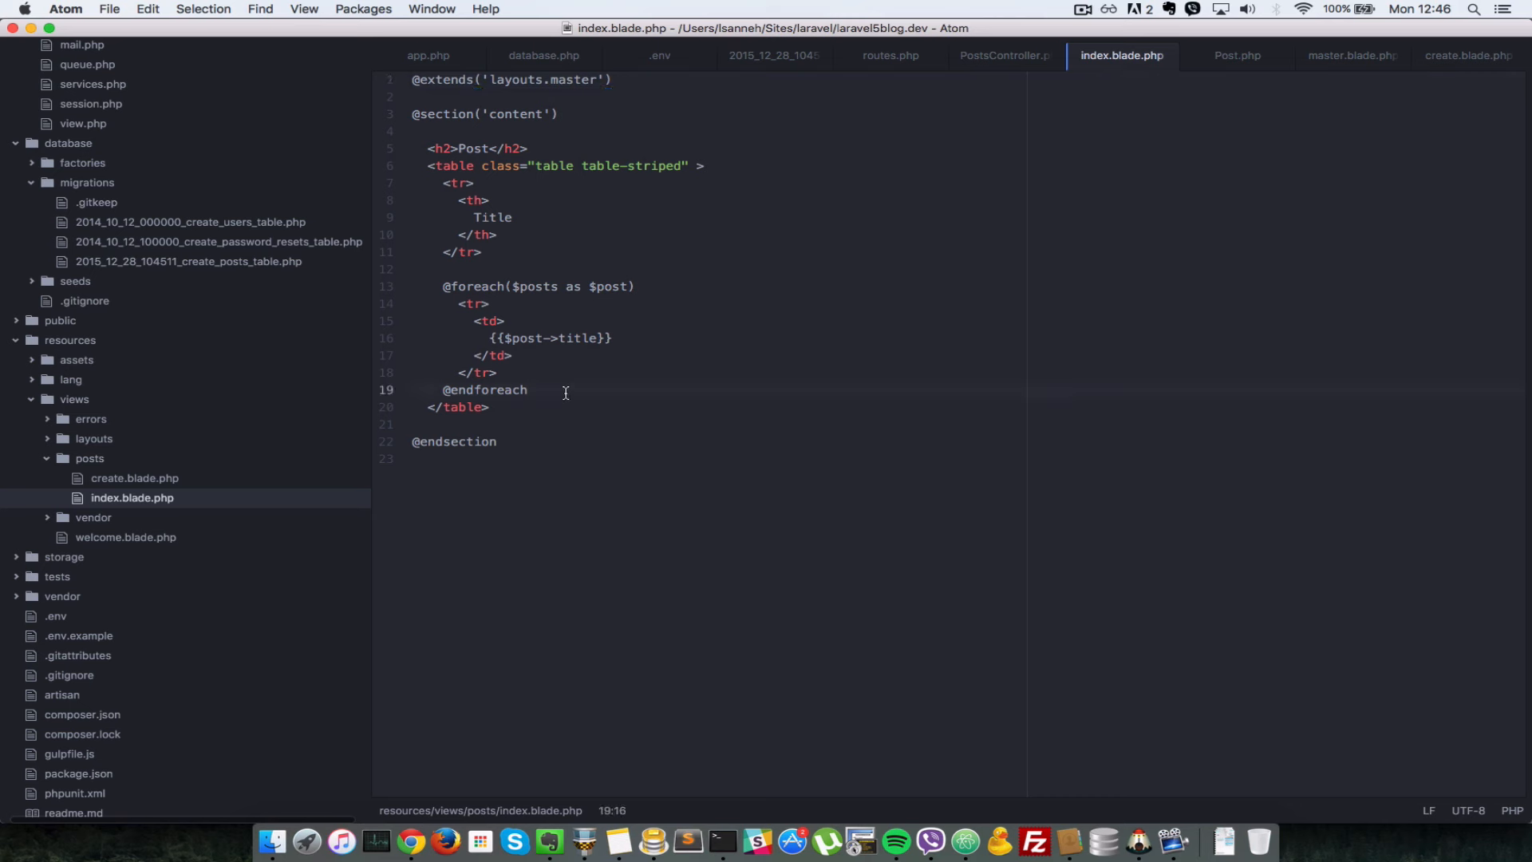